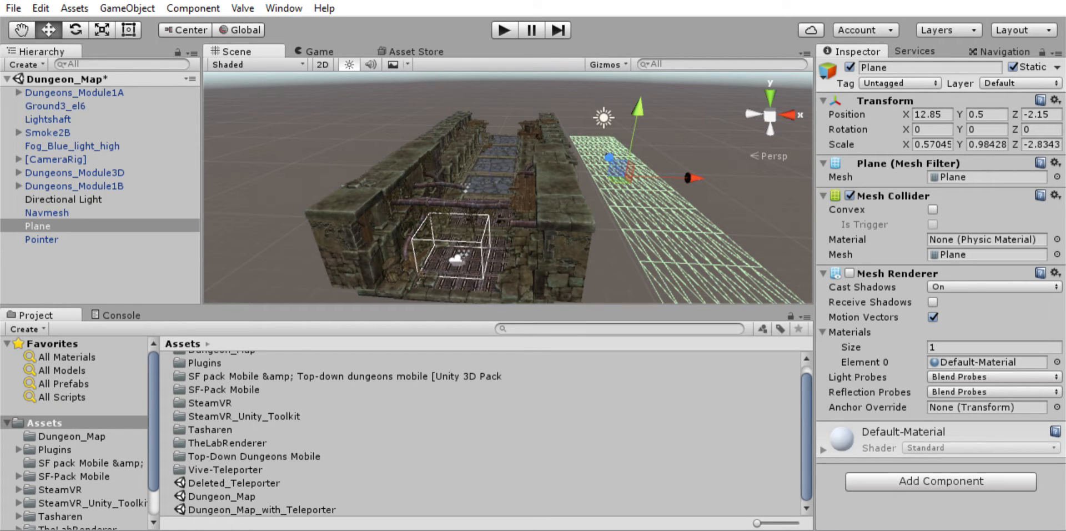
mouse_move(314, 153)
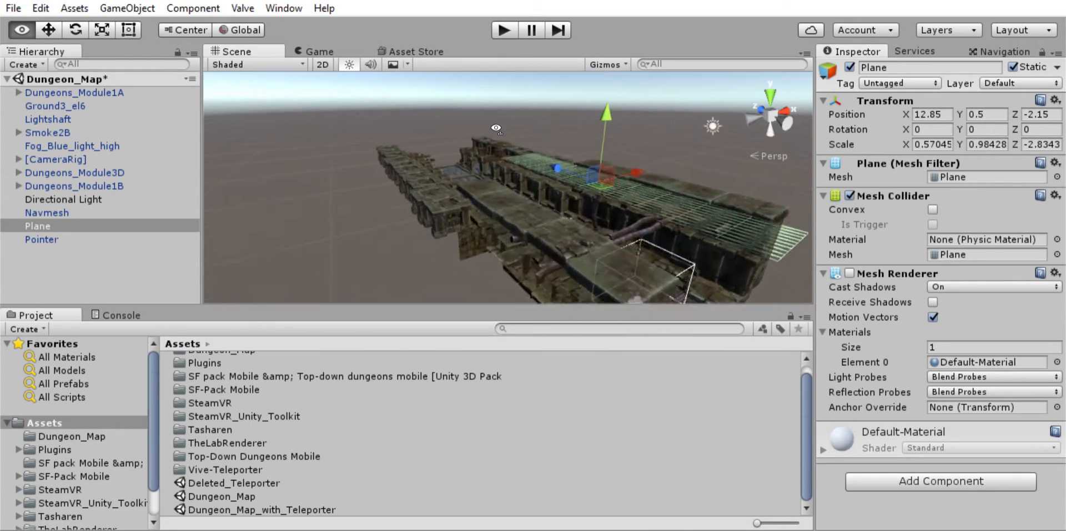
Select the Plane, view it as a white strip beside the dungeon walls, then deselect
drag(497, 129, 560, 195)
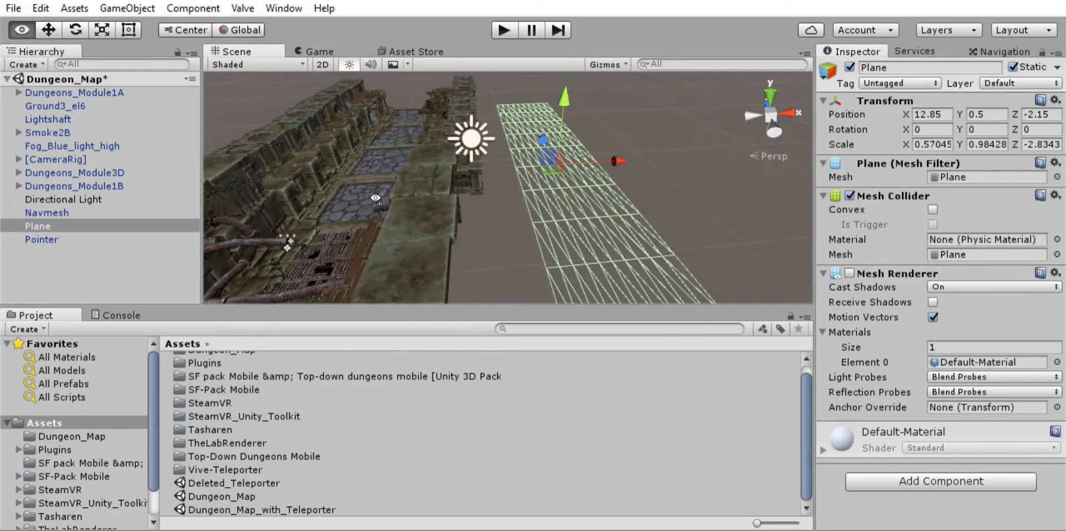
drag(476, 203, 564, 299)
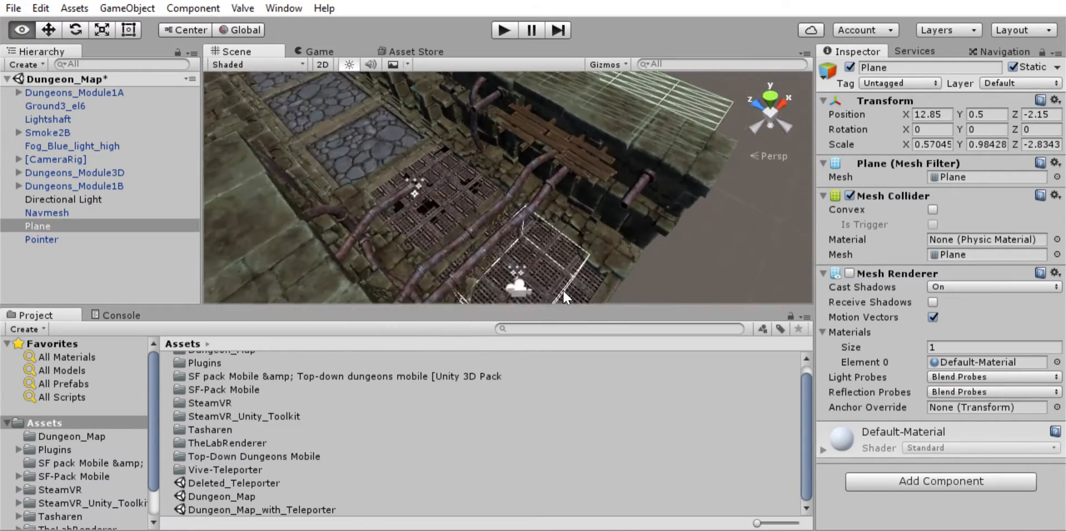
drag(564, 299, 408, 238)
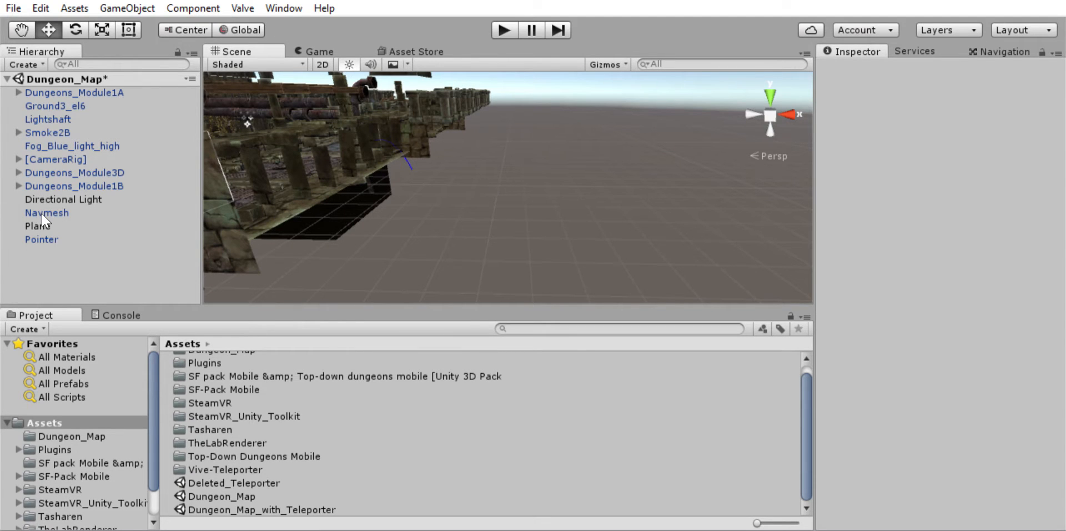
click(38, 227)
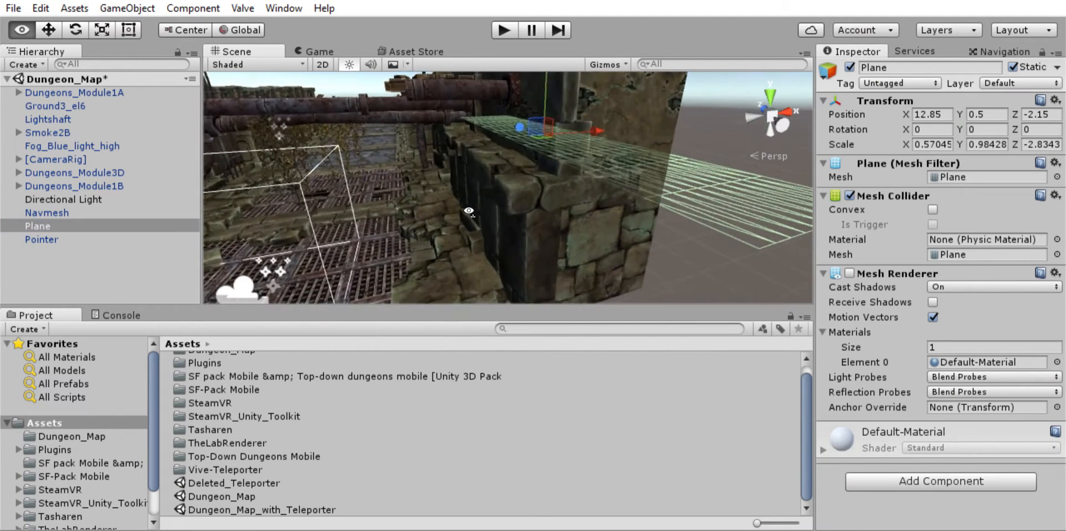
drag(469, 210, 508, 207)
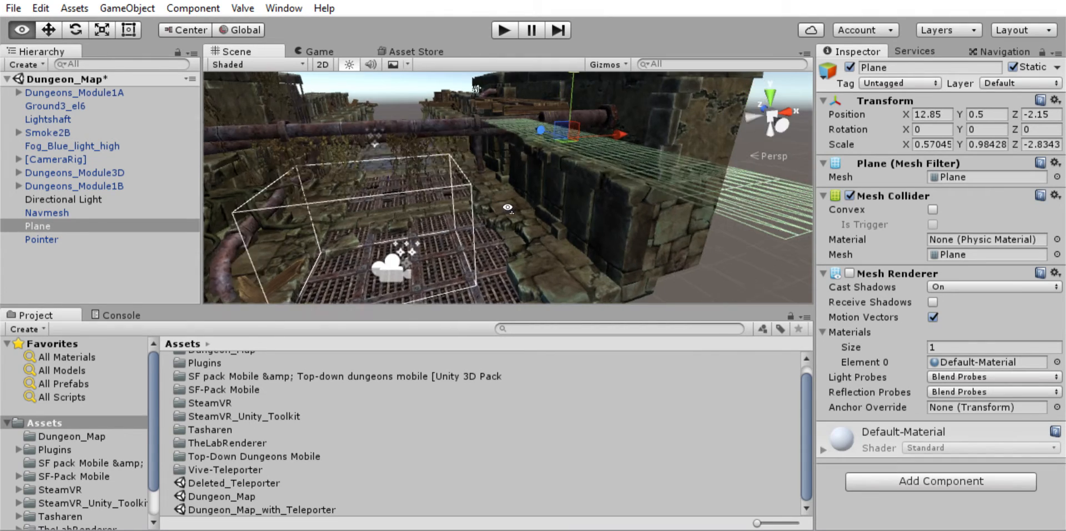
drag(506, 207, 479, 184)
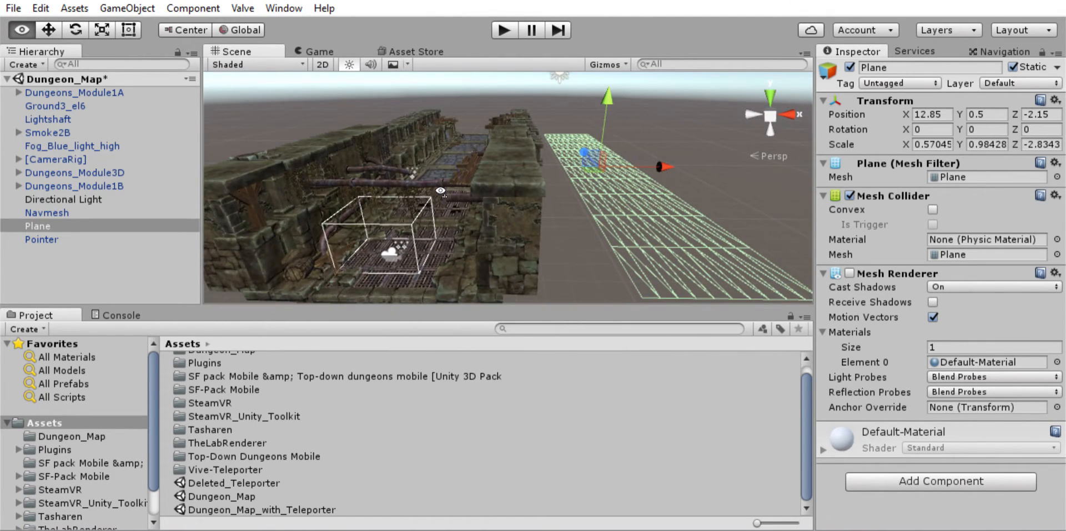
drag(442, 197, 537, 204)
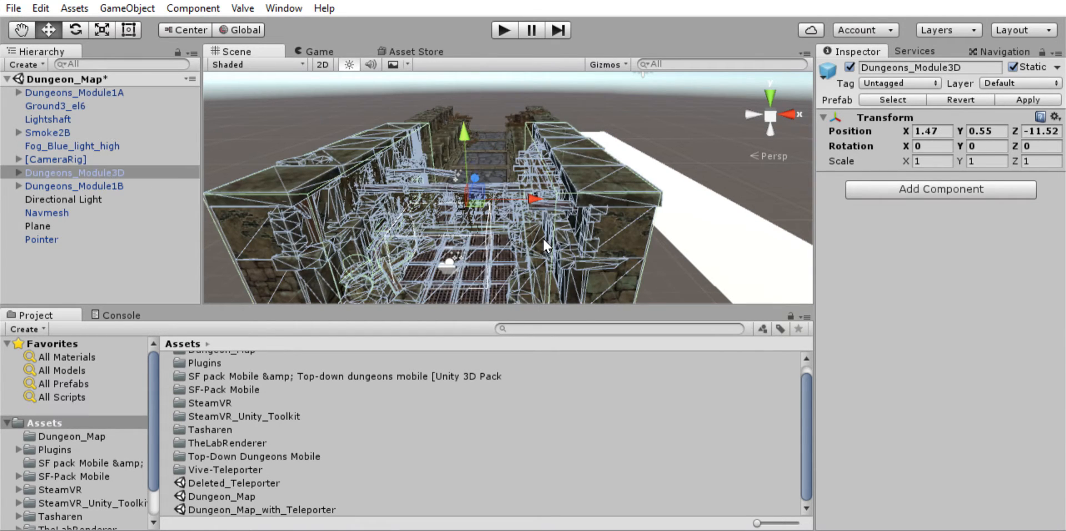
click(39, 225)
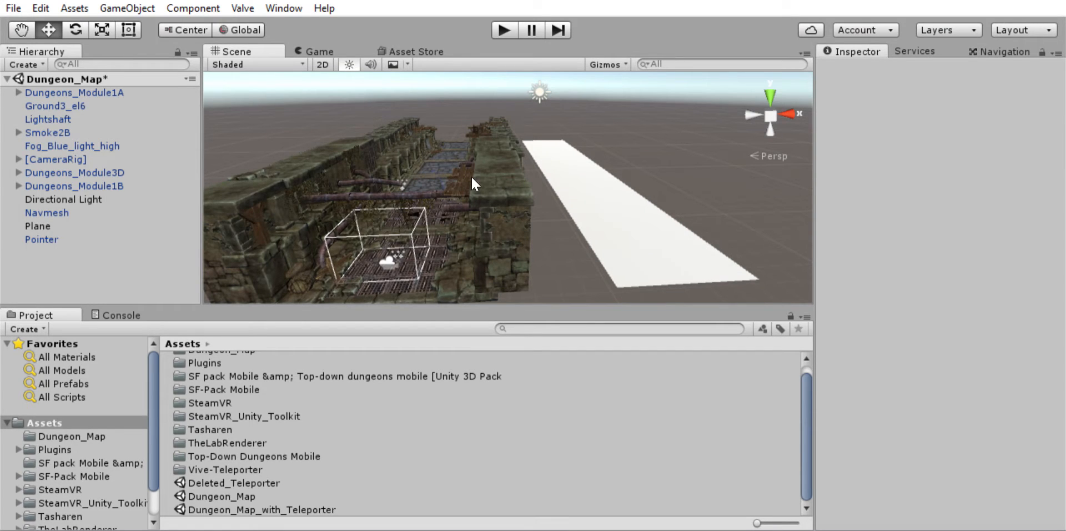
mouse_move(578, 257)
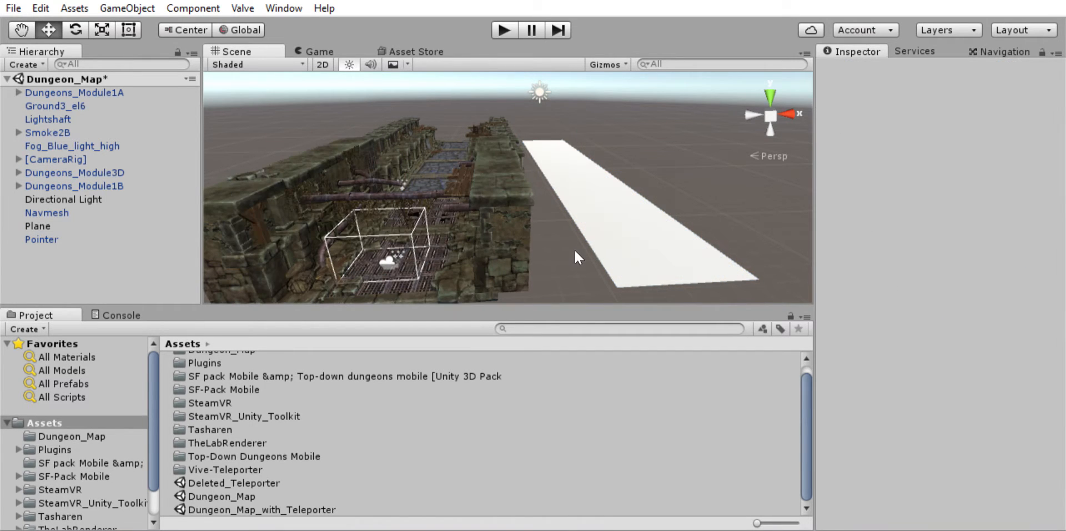
mouse_move(345, 106)
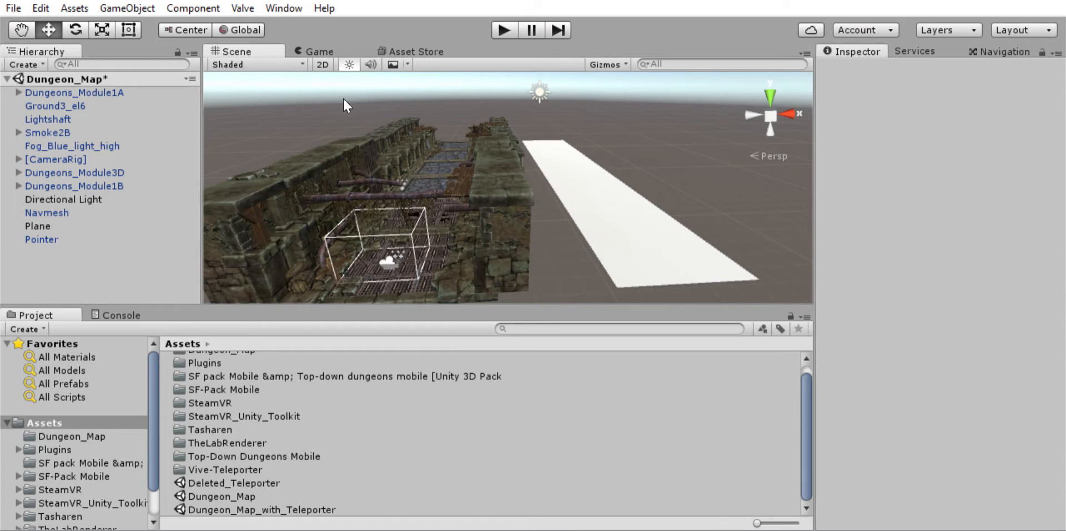
mouse_move(1027, 37)
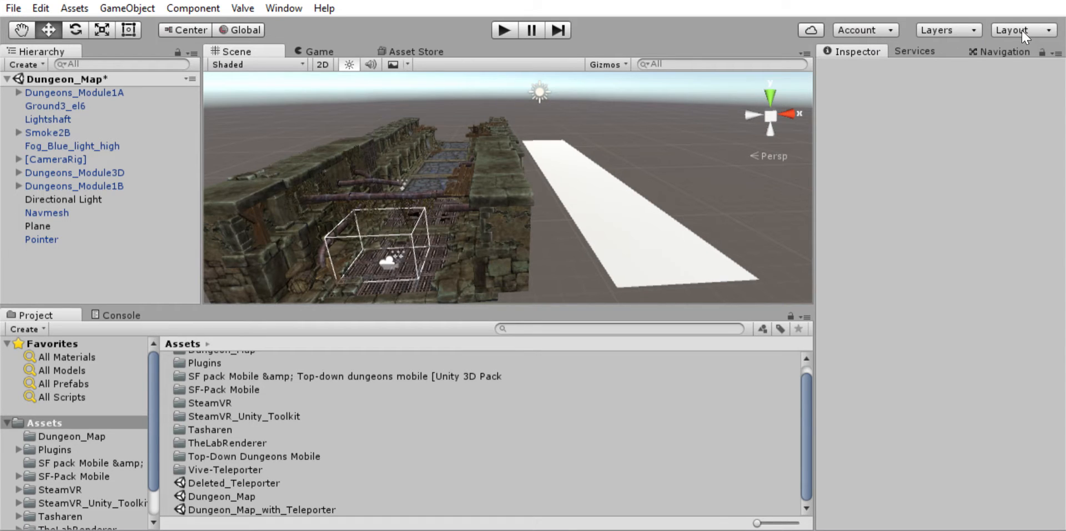
Bake the NavMesh from the Navigation window's Bake settings
click(1003, 52)
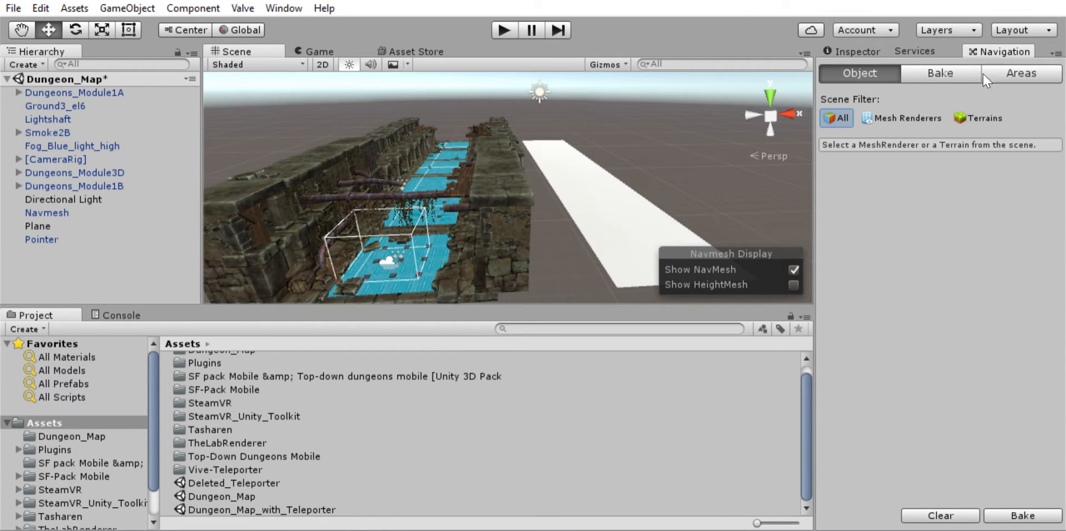
click(940, 73)
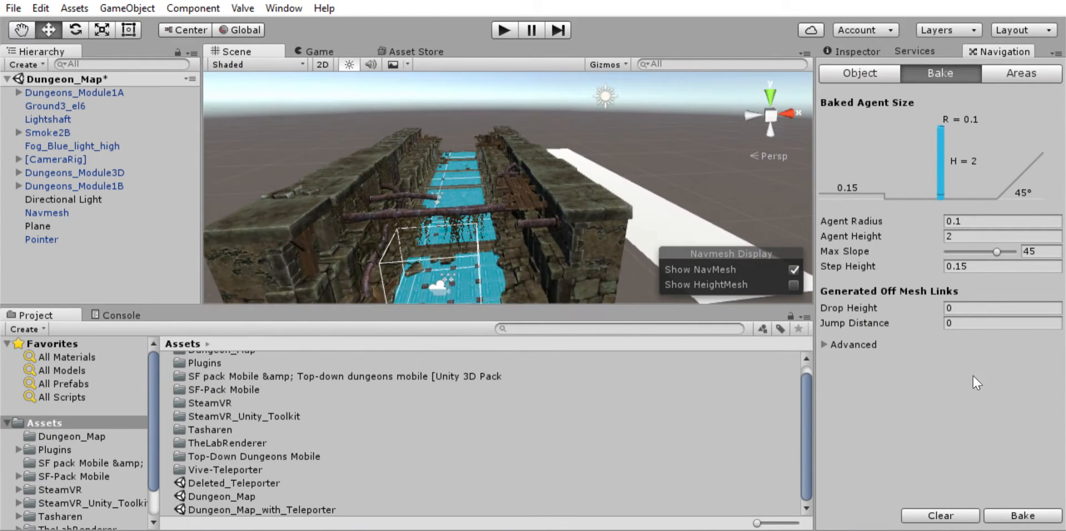
click(1023, 516)
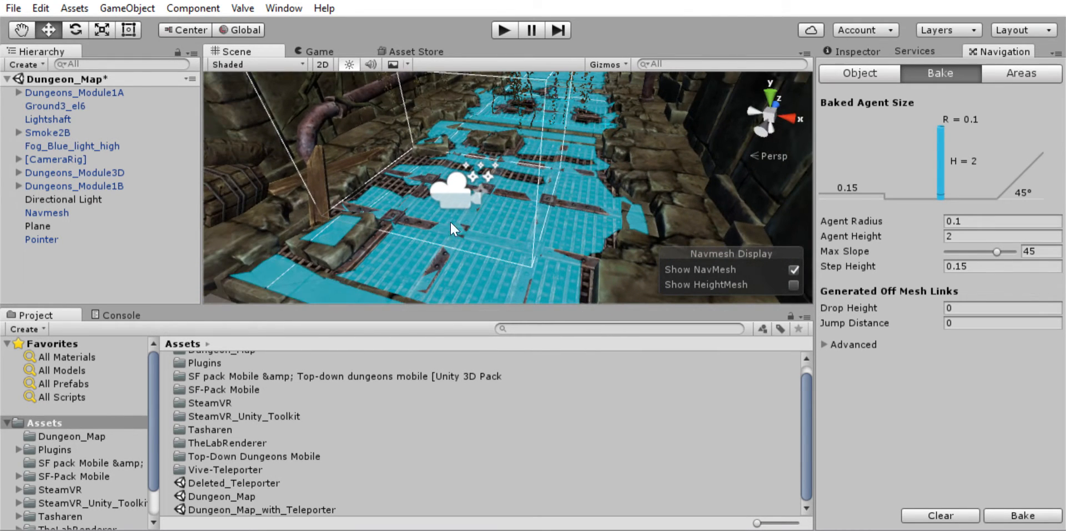
mouse_move(463, 204)
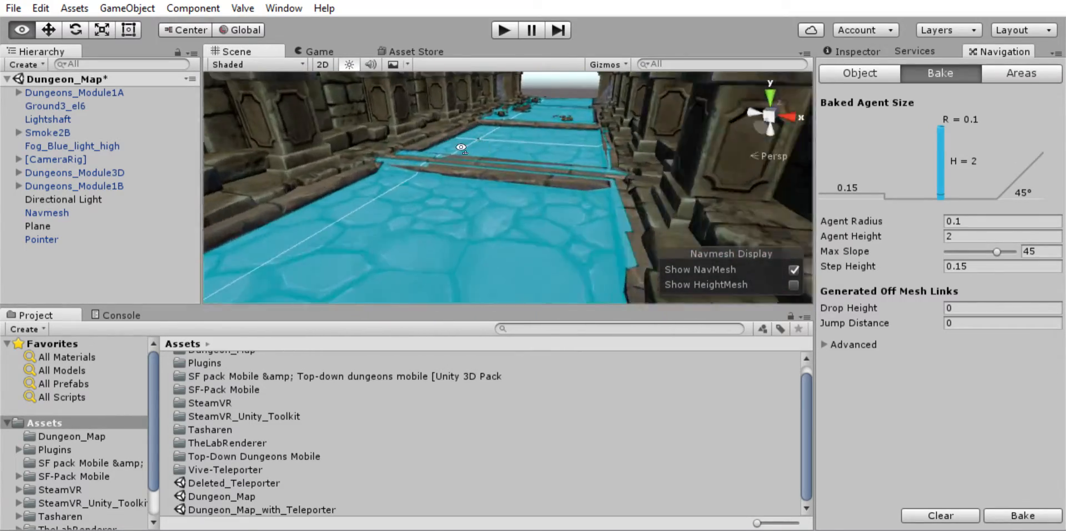
Inspect the blue baked areas along the corridor floor and the long plane
drag(461, 148, 592, 221)
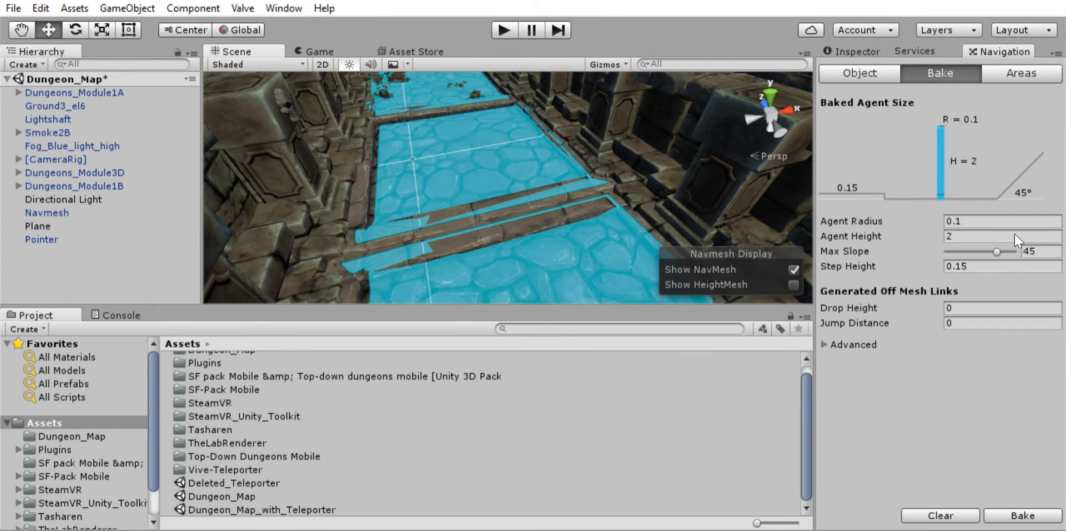
mouse_move(918, 257)
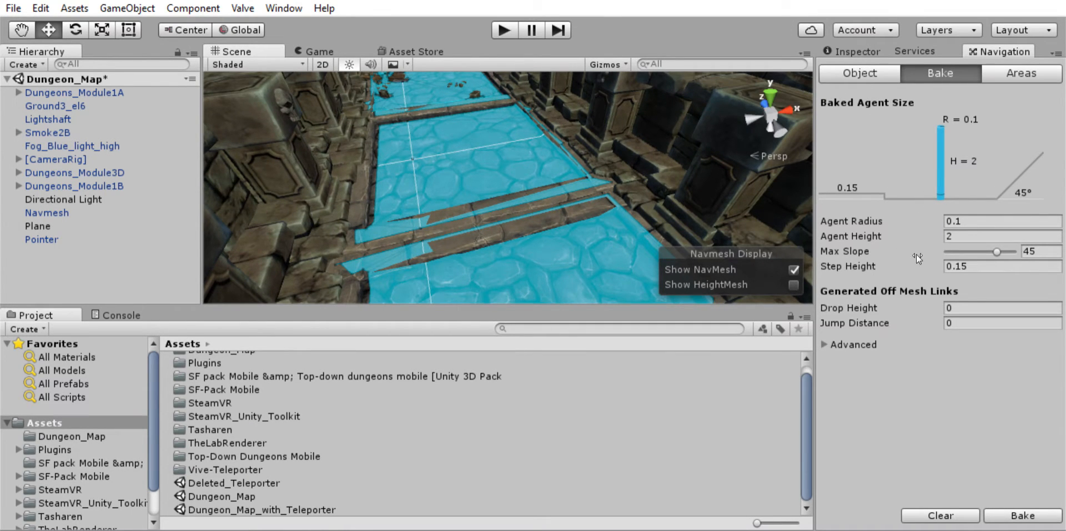
mouse_move(1020, 274)
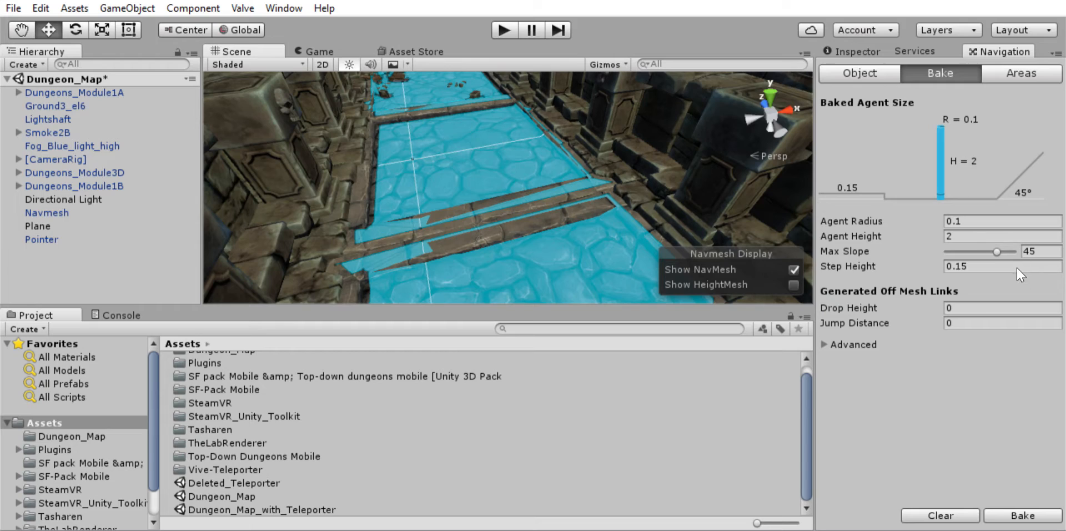
drag(504, 190, 503, 109)
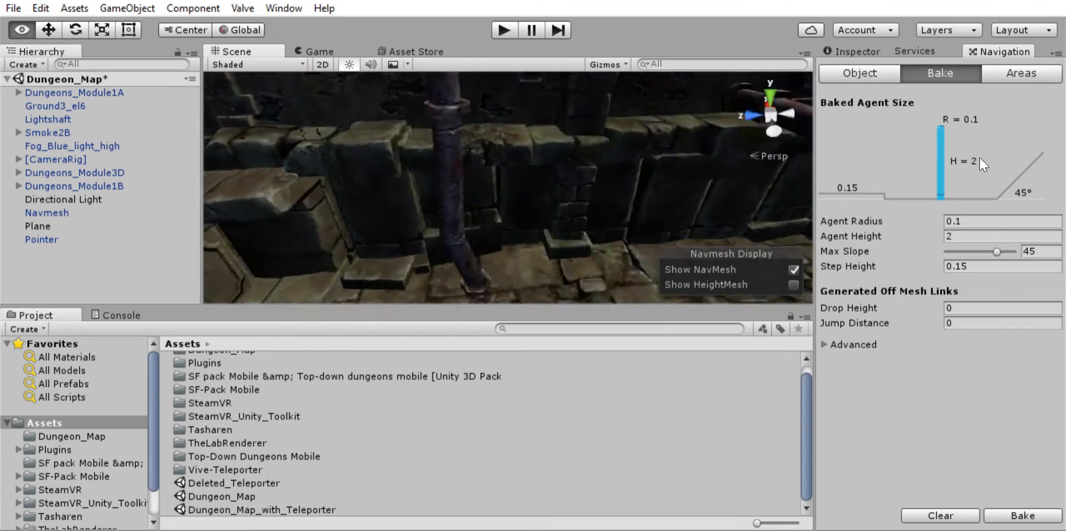
drag(503, 191, 626, 227)
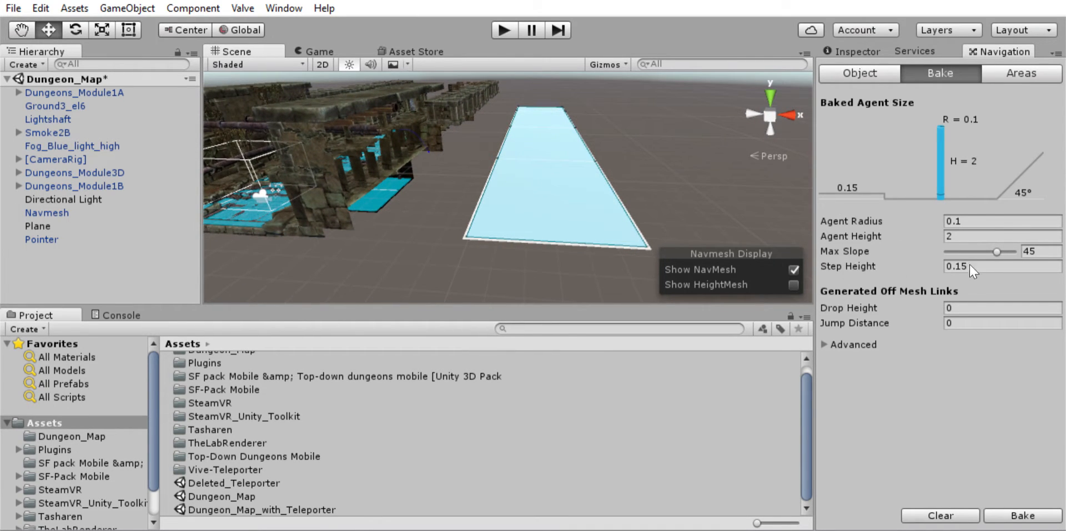
mouse_move(882, 255)
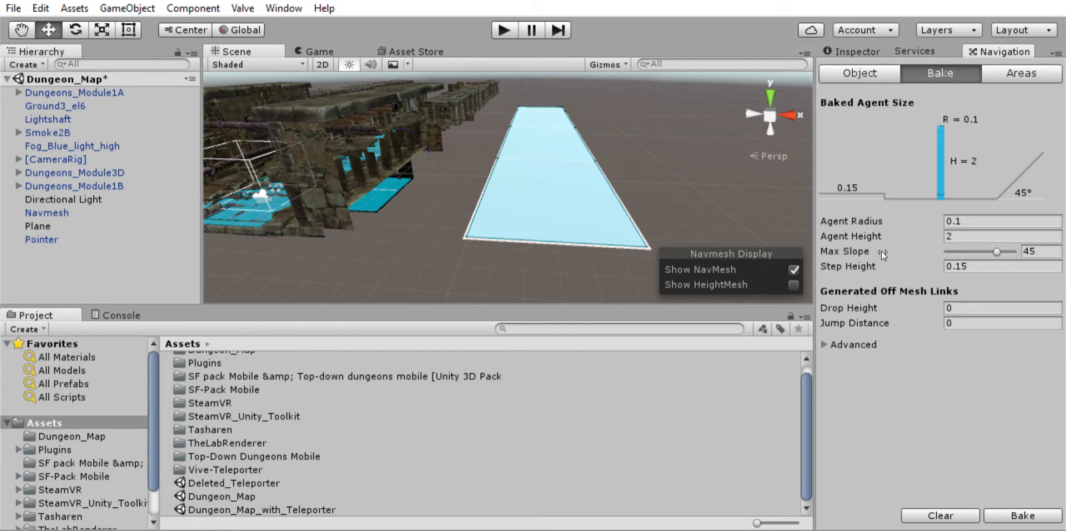
mouse_move(559, 240)
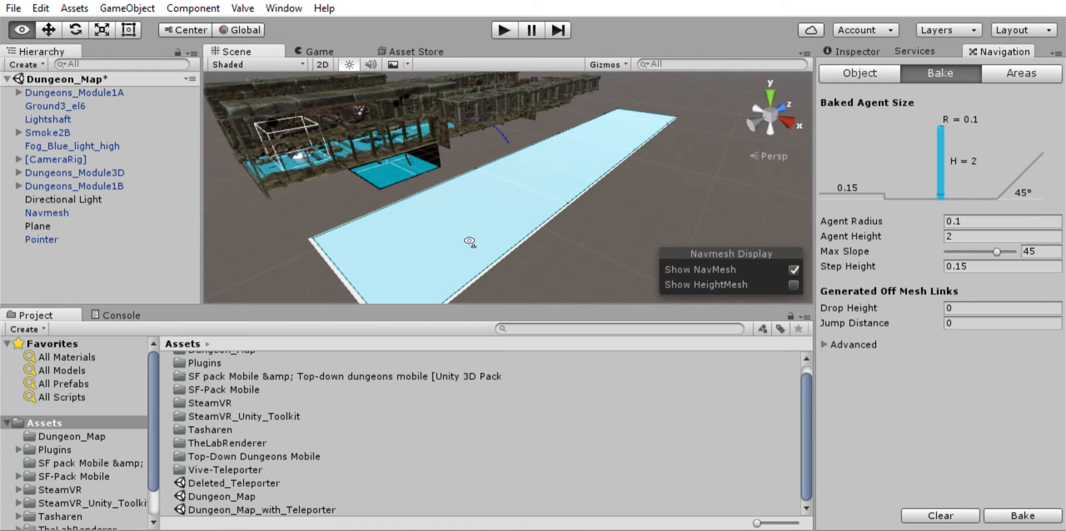
drag(469, 242, 533, 240)
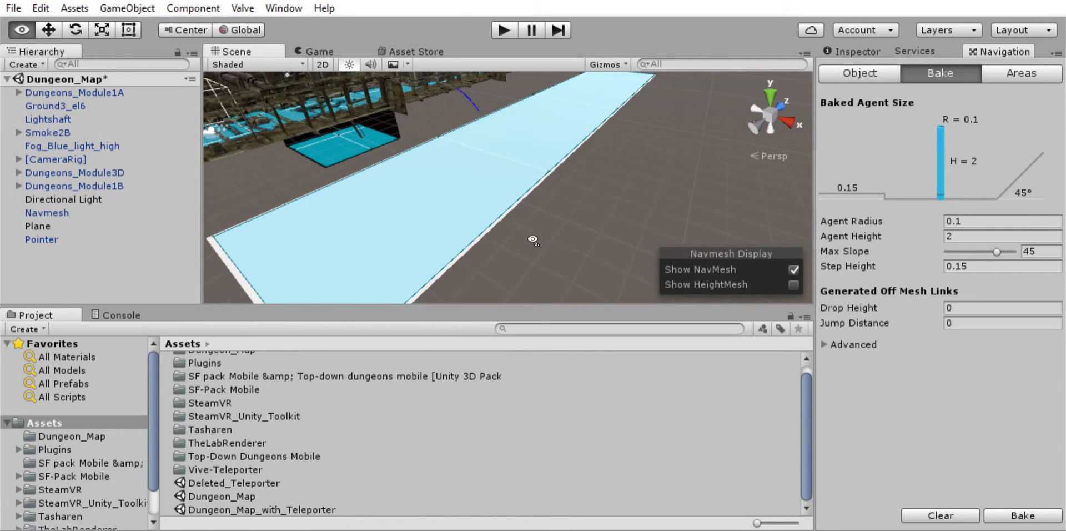
drag(533, 240, 500, 197)
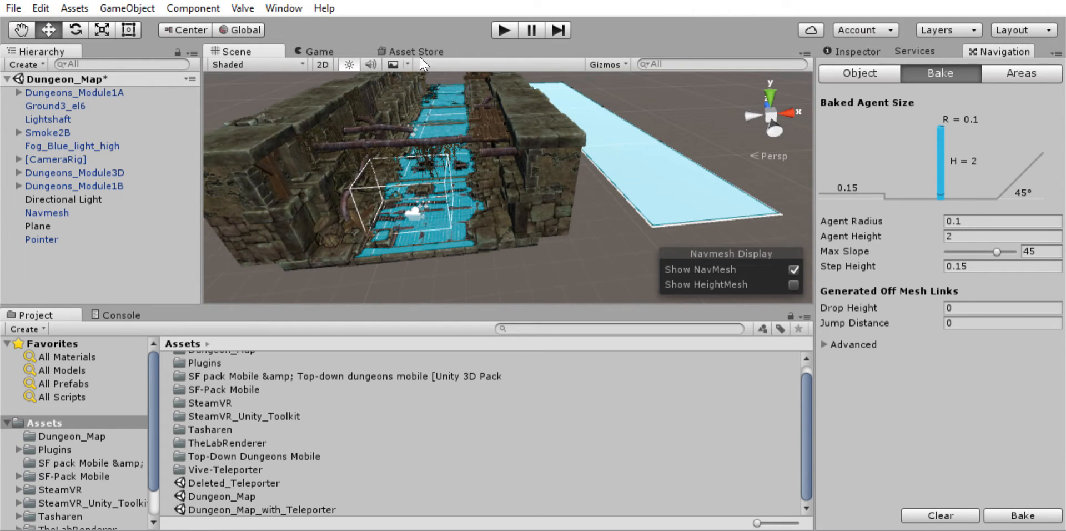
mouse_move(955, 504)
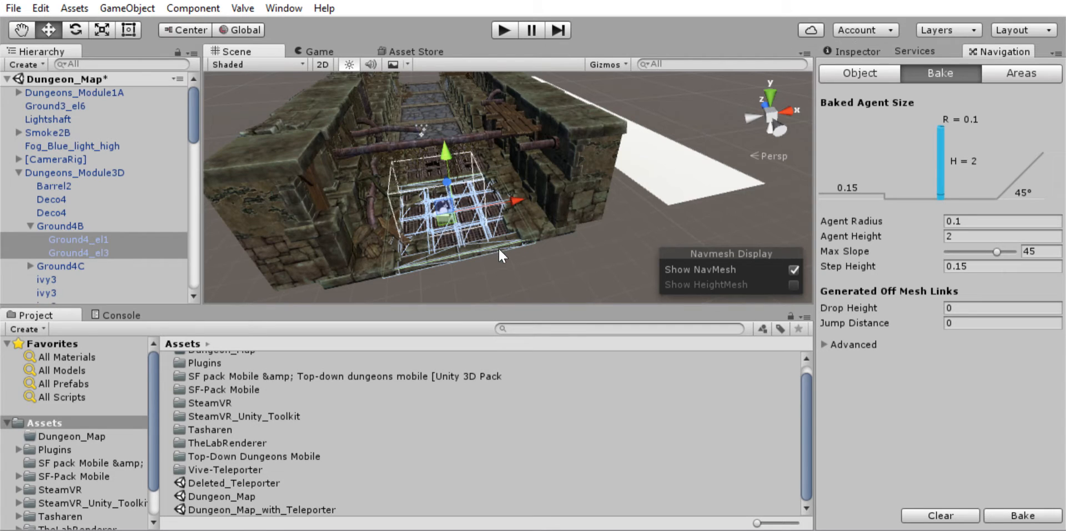
mouse_move(555, 243)
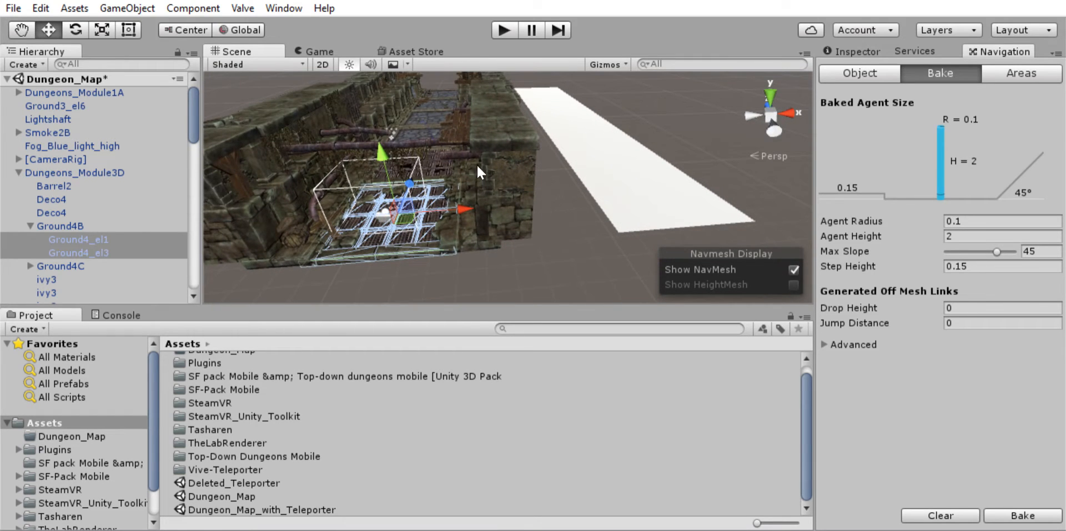
mouse_move(515, 192)
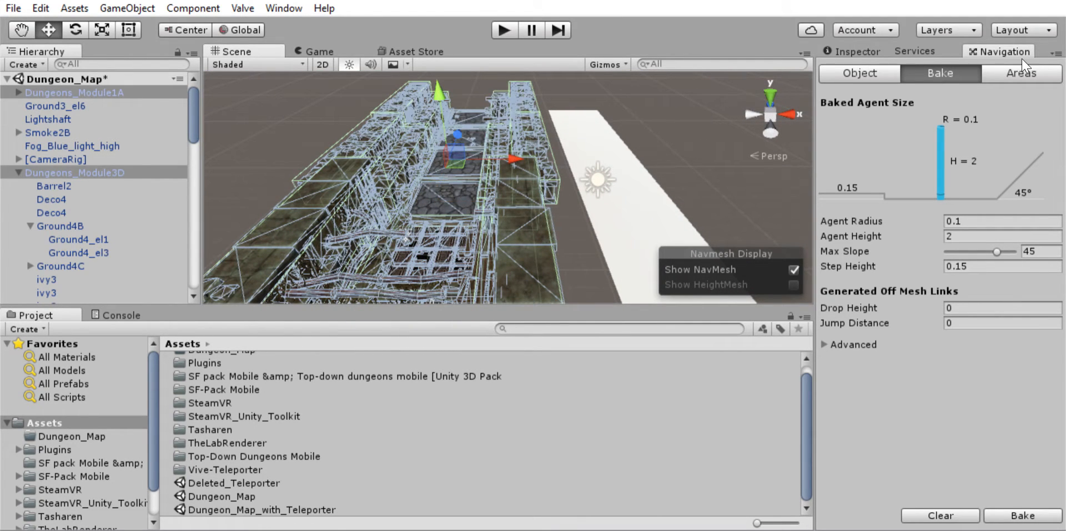
Show the Inspector for both dungeon modules to check their Static setting
click(852, 51)
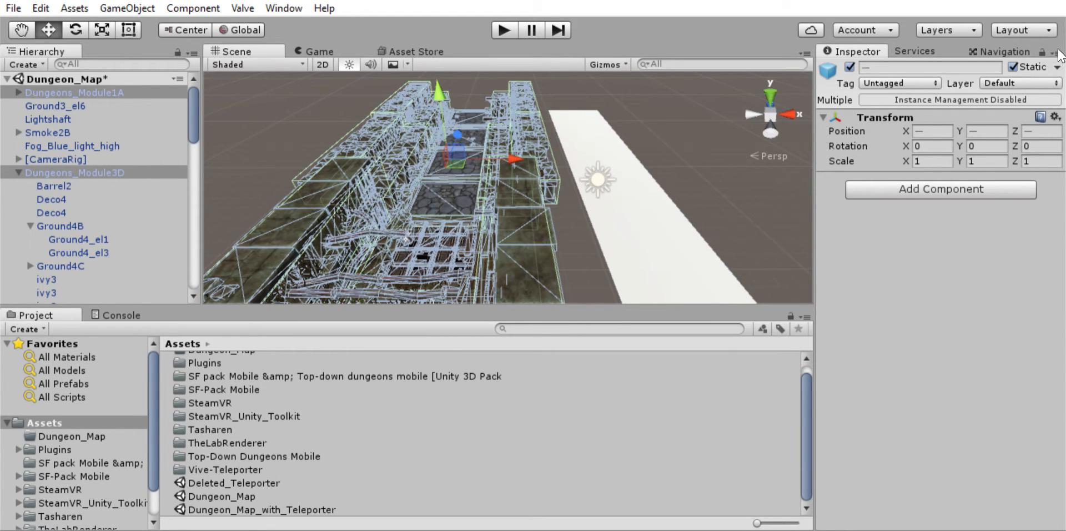
mouse_move(906, 167)
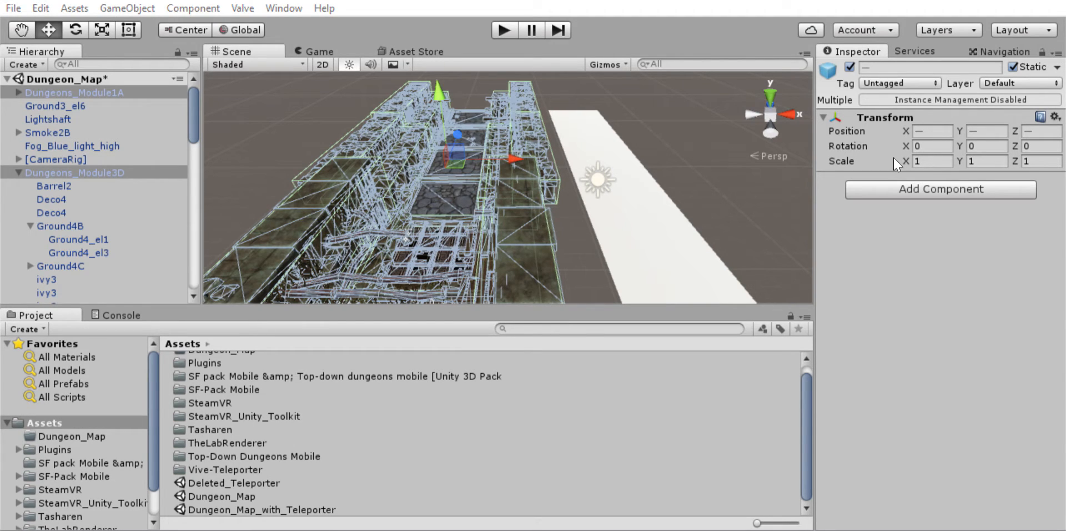
mouse_move(448, 298)
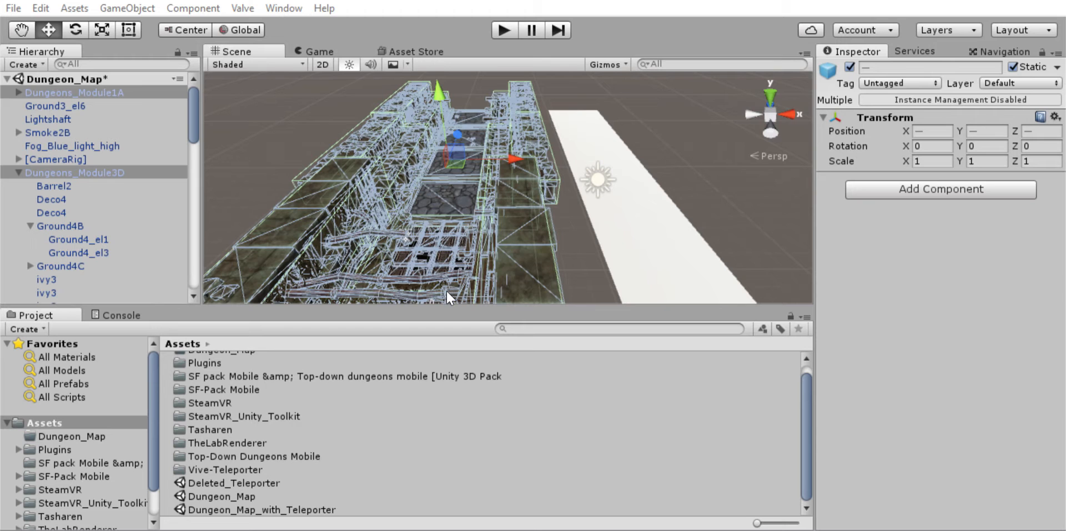
mouse_move(309, 152)
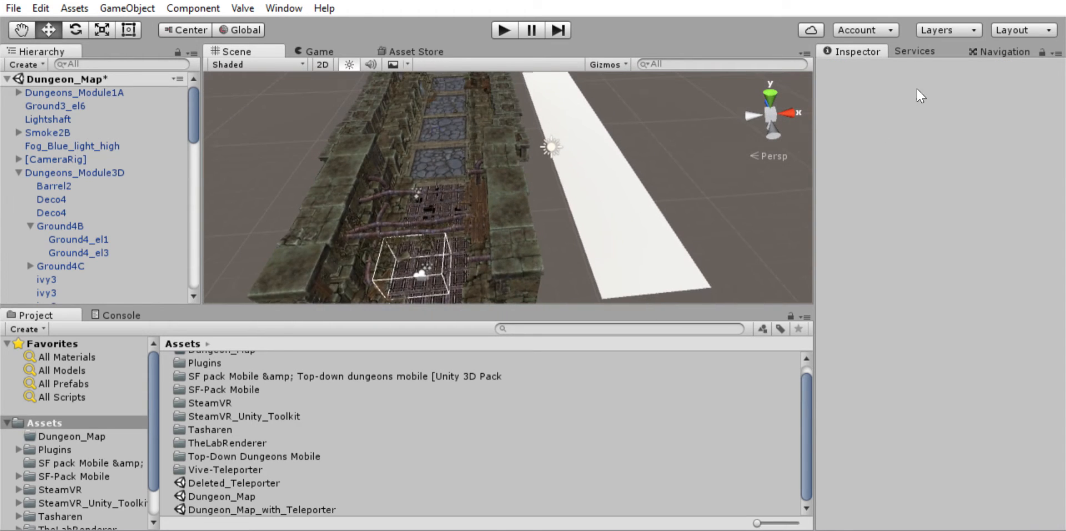
Close in on Ground3_el6, review its static properties, and return to the bake settings
click(999, 51)
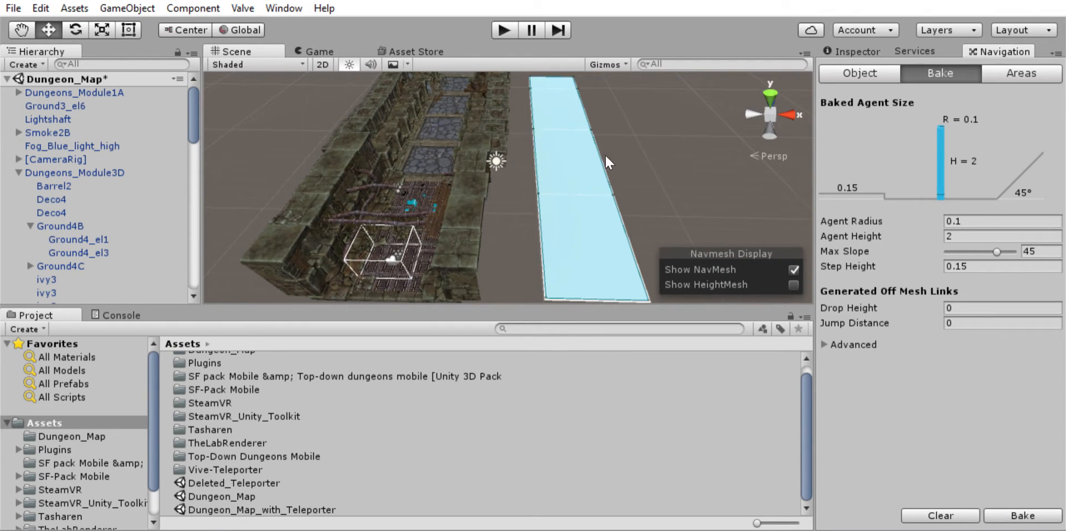
mouse_move(436, 197)
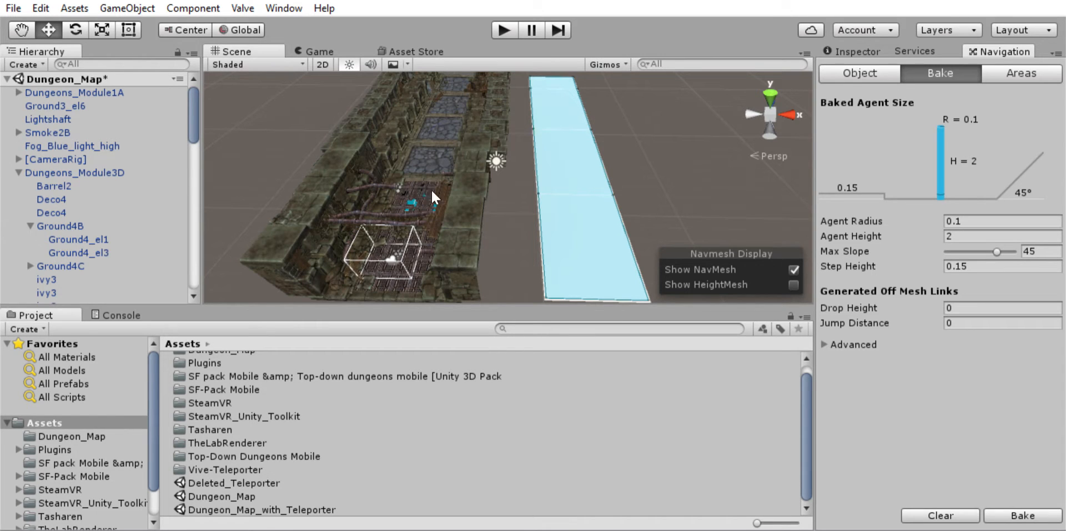
drag(436, 197, 381, 279)
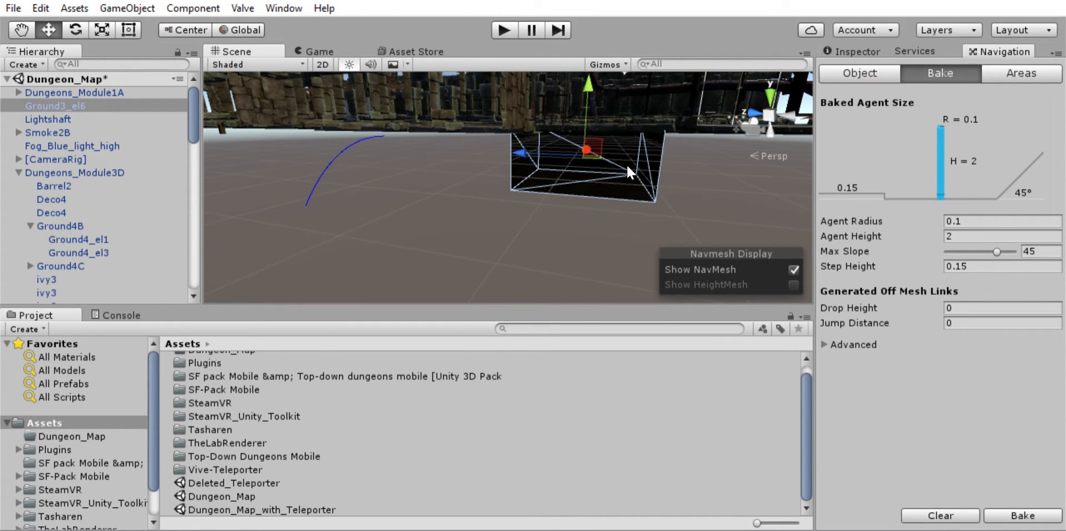
mouse_move(848, 35)
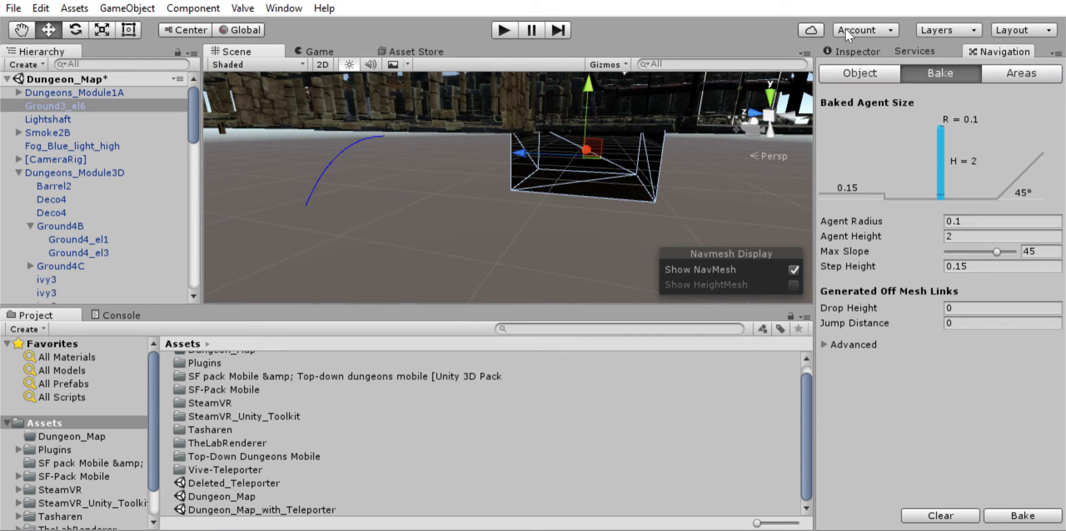
click(852, 51)
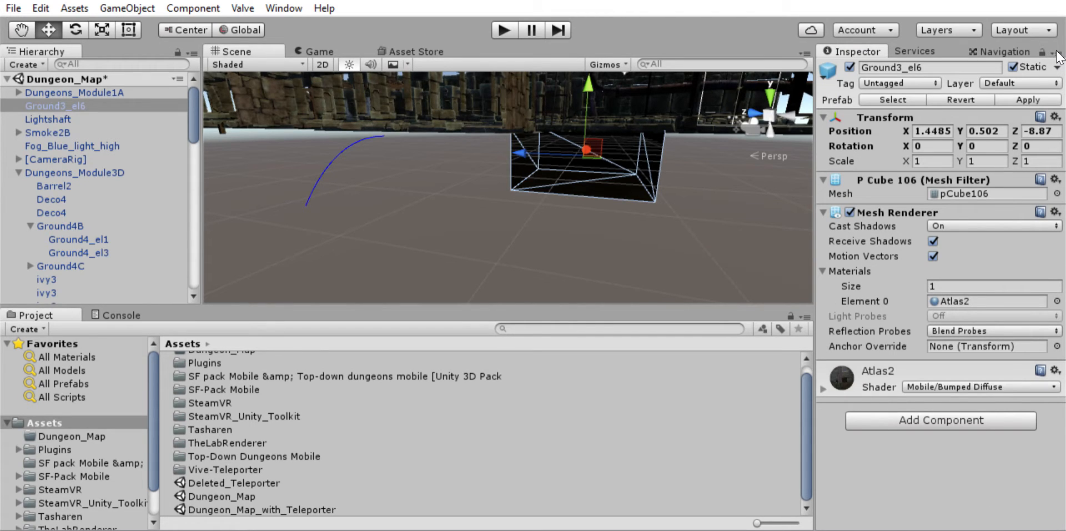
mouse_move(932, 143)
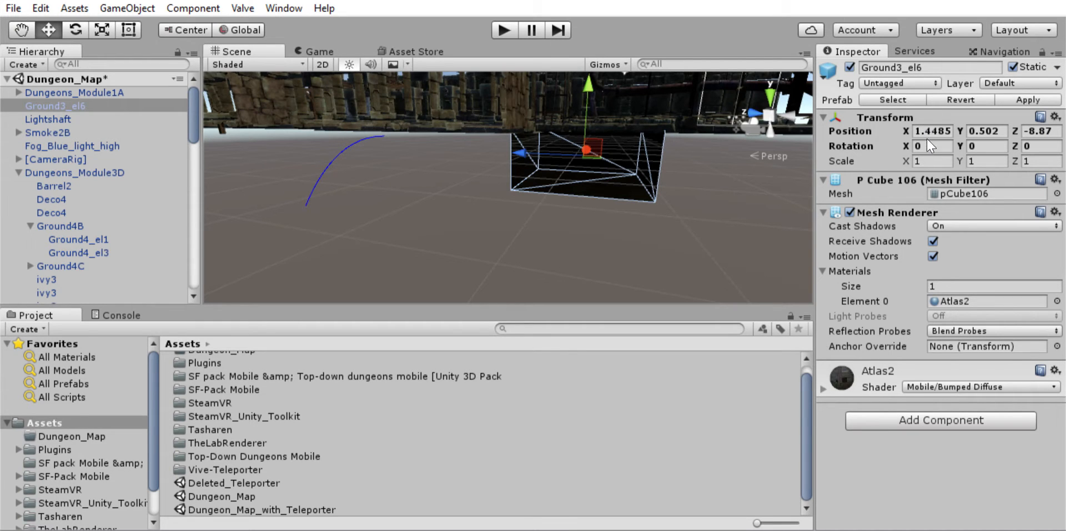
mouse_move(831, 246)
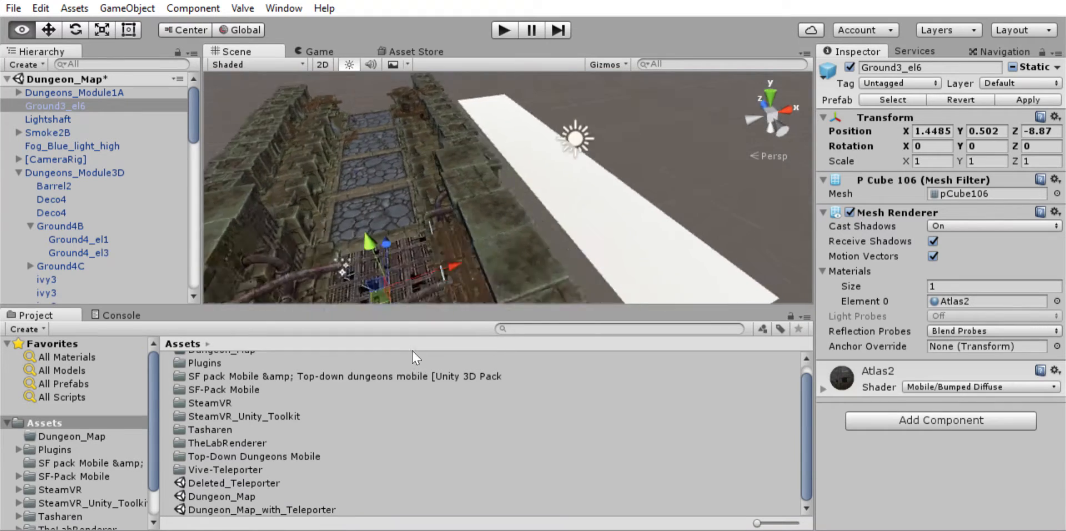
click(1005, 51)
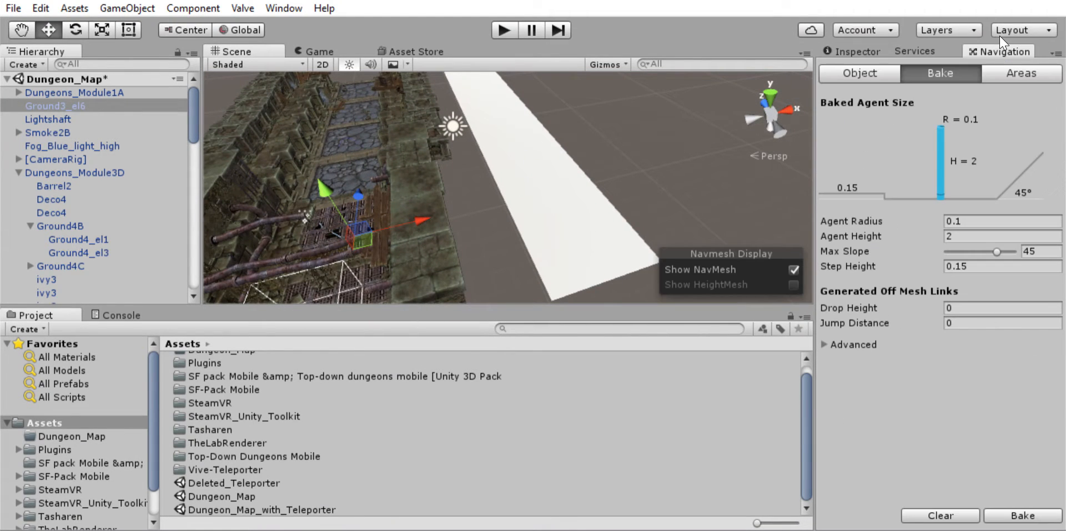
mouse_move(1026, 503)
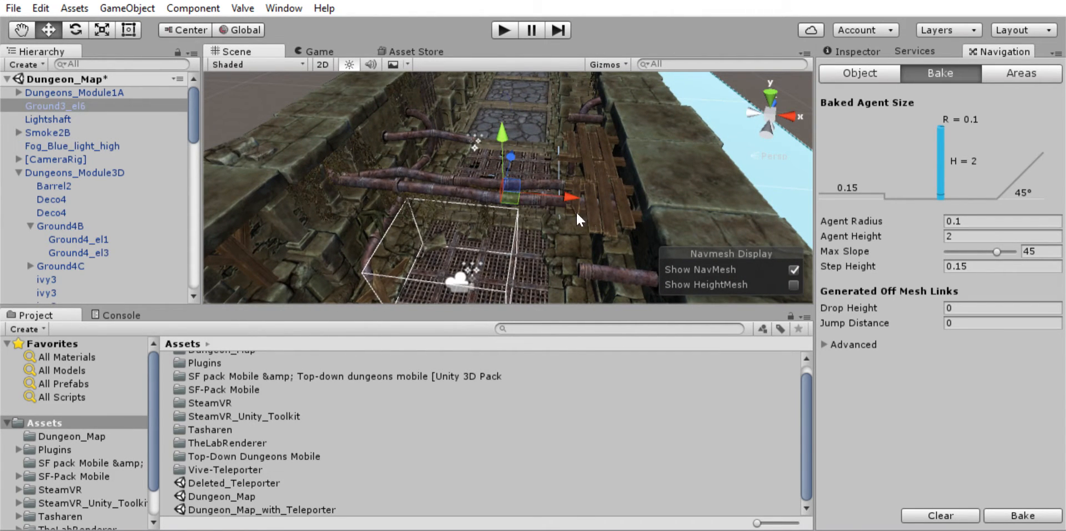
mouse_move(596, 206)
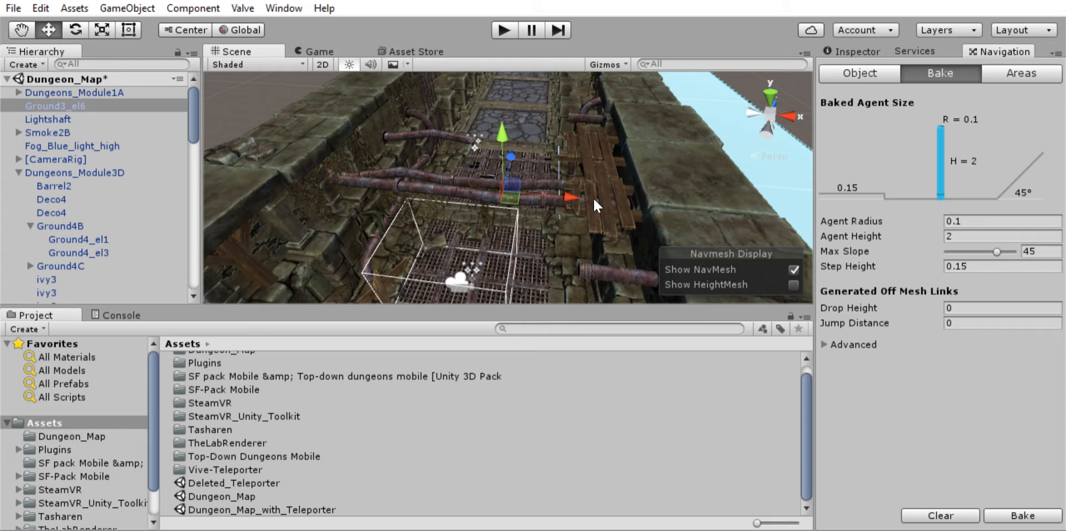
mouse_move(305, 248)
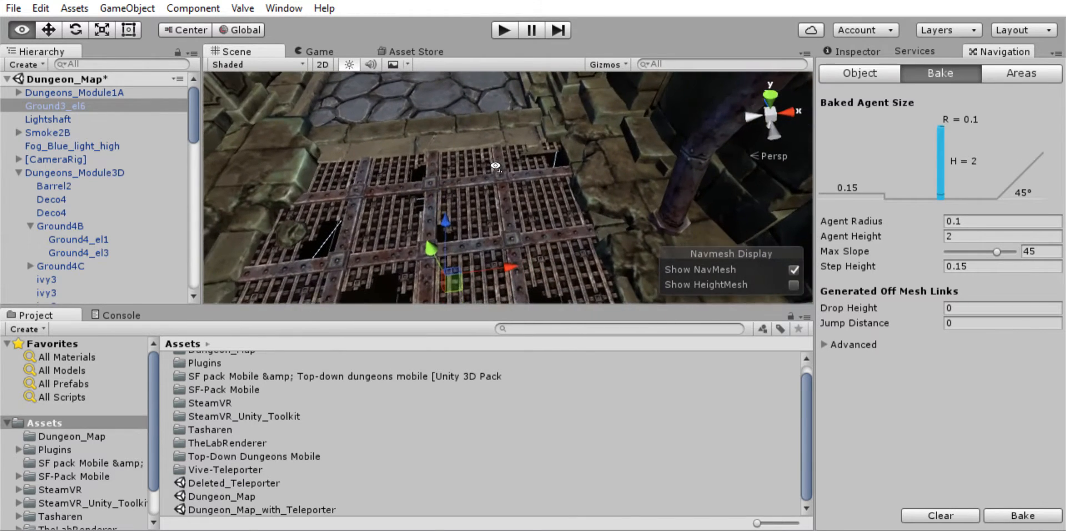
Briefly inspect both dungeon modules, deselect, and frame the dungeon beside the white plane
drag(496, 165, 405, 169)
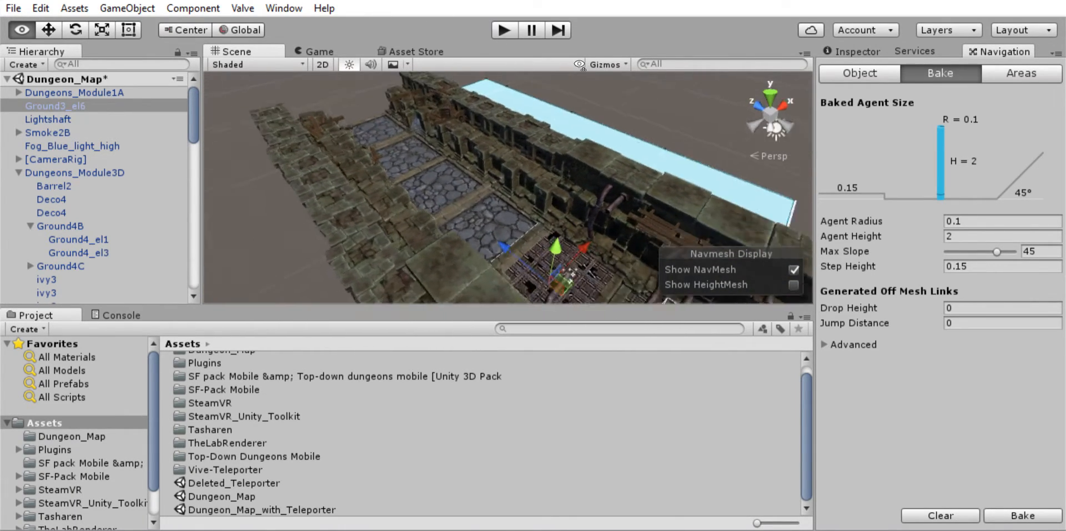
drag(510, 204, 510, 156)
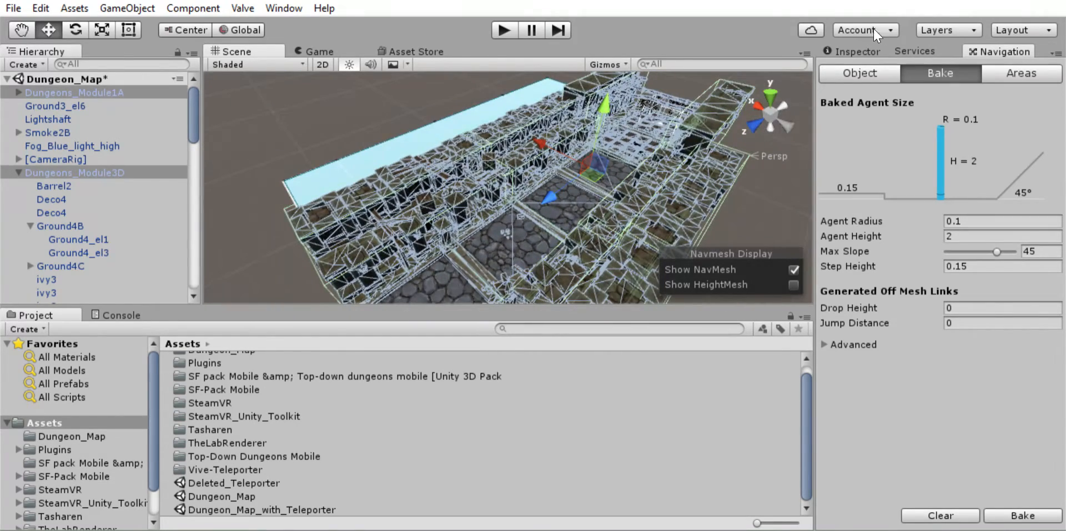
click(852, 51)
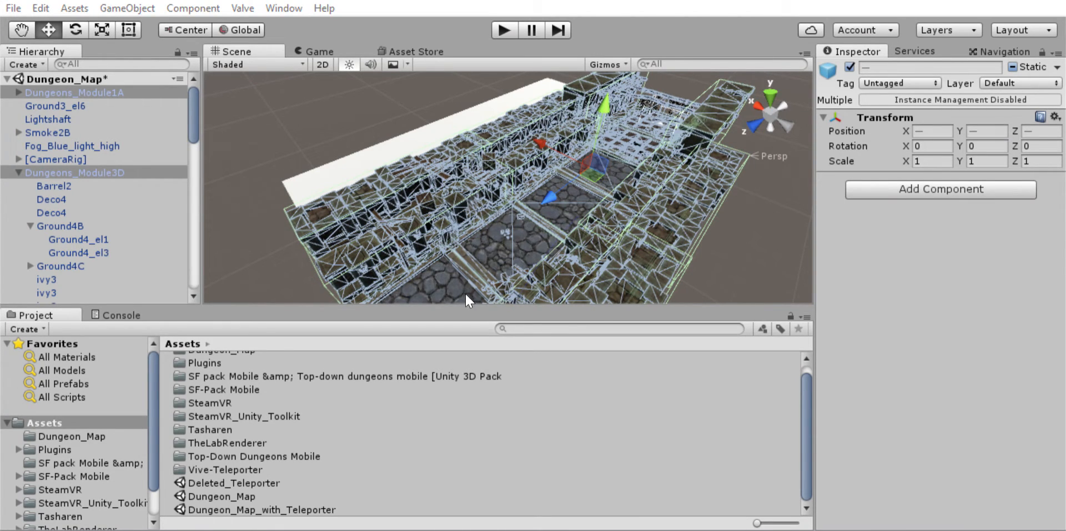
click(258, 198)
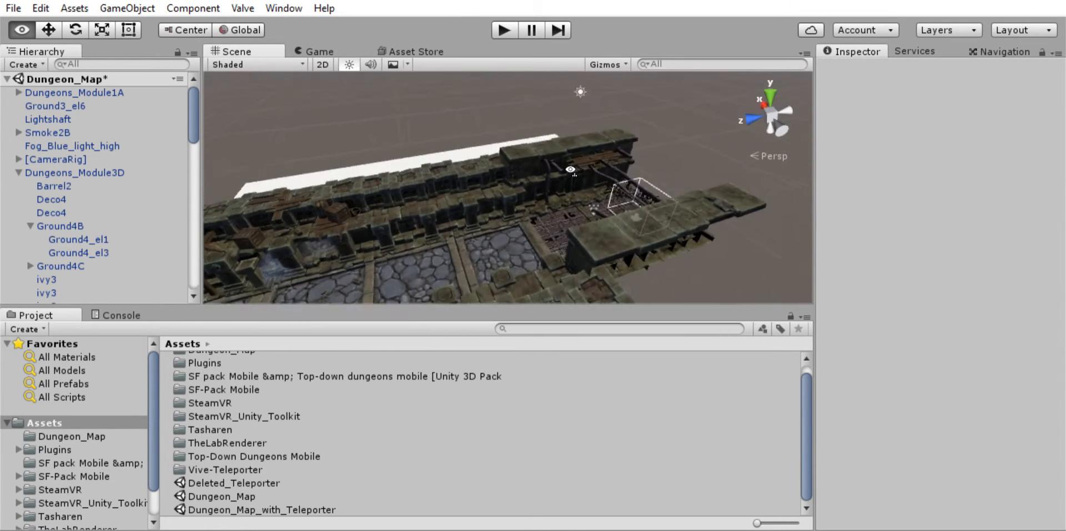
drag(572, 169, 639, 163)
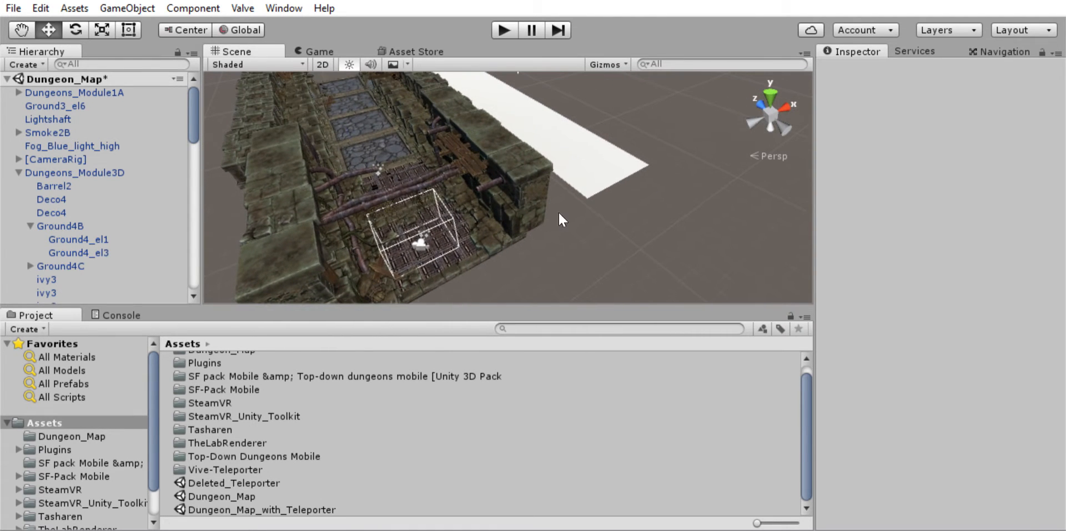
drag(561, 219, 321, 412)
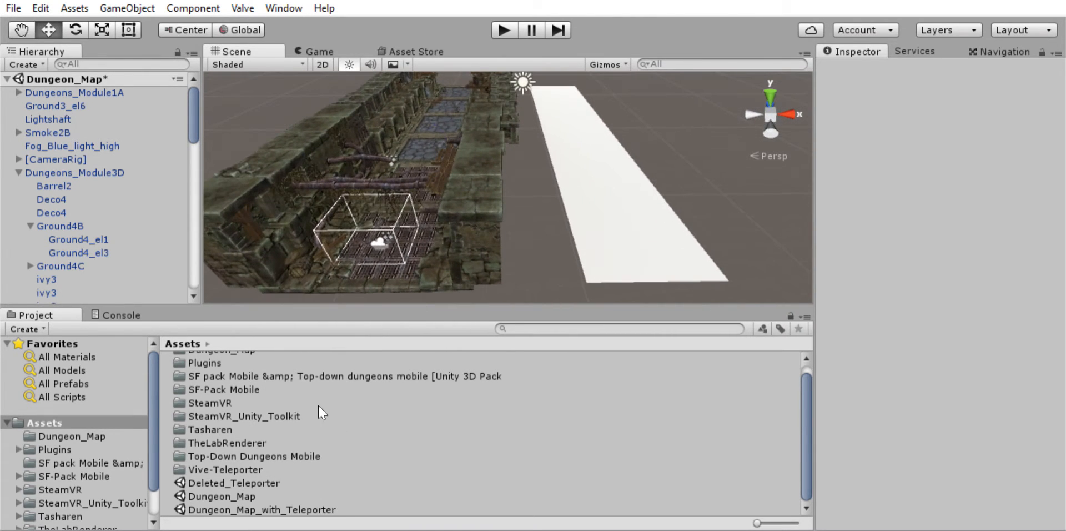
mouse_move(619, 215)
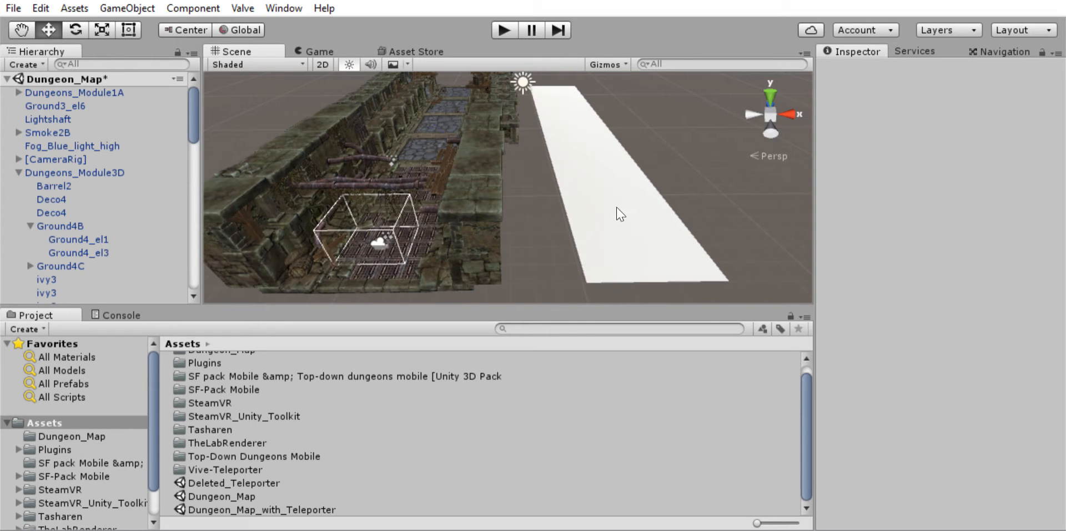
mouse_move(640, 158)
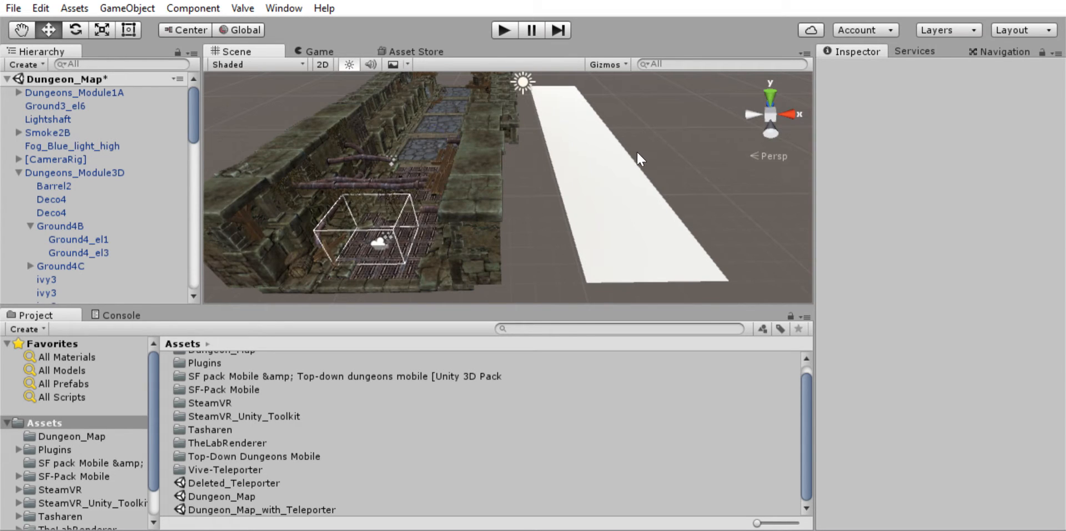
Drag the Plane into the dungeon corridor and lower it to floor height
click(31, 297)
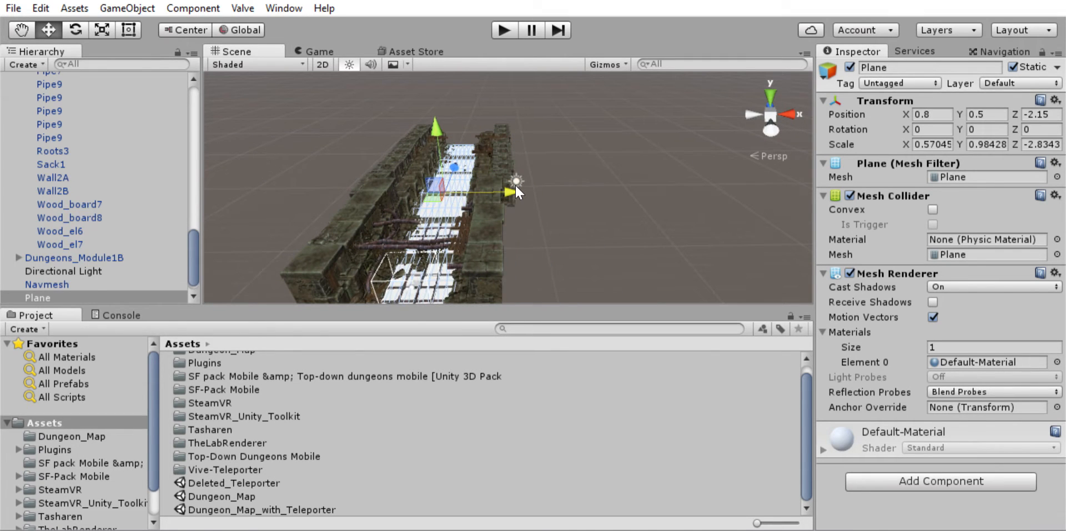
drag(517, 192, 389, 283)
text(0.09)
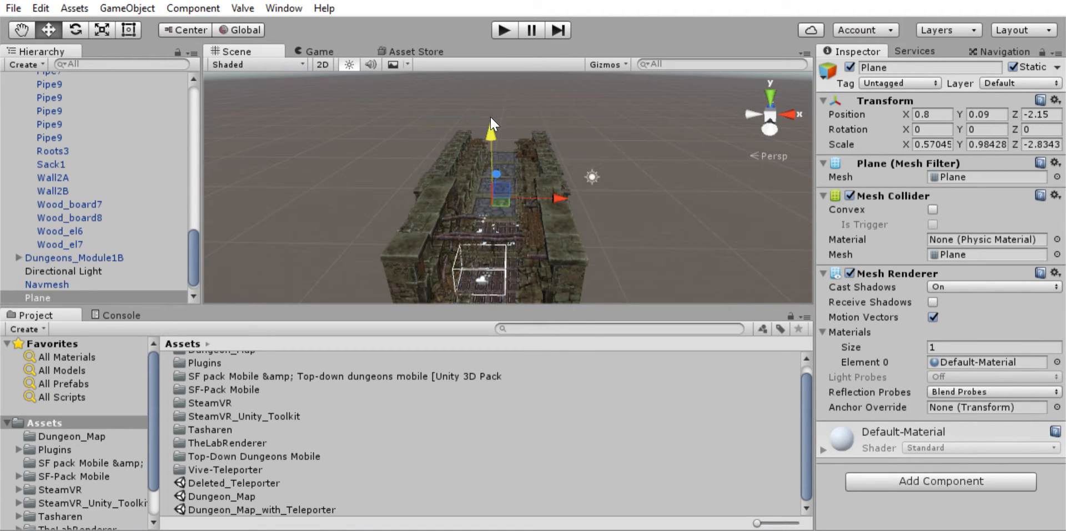
drag(491, 134, 490, 112)
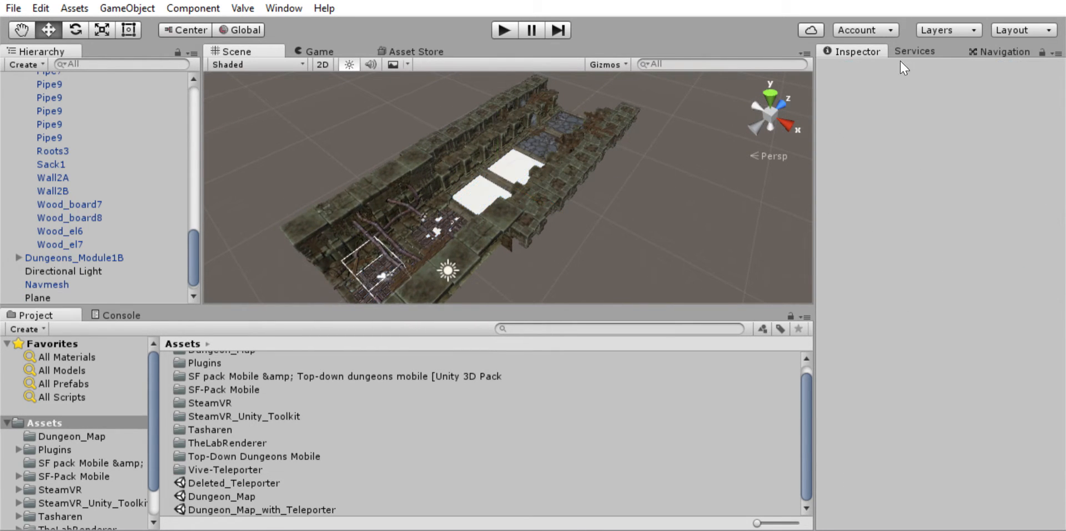
Rebake the NavMesh and zoom in on the blue walkable corridor patches
click(1005, 51)
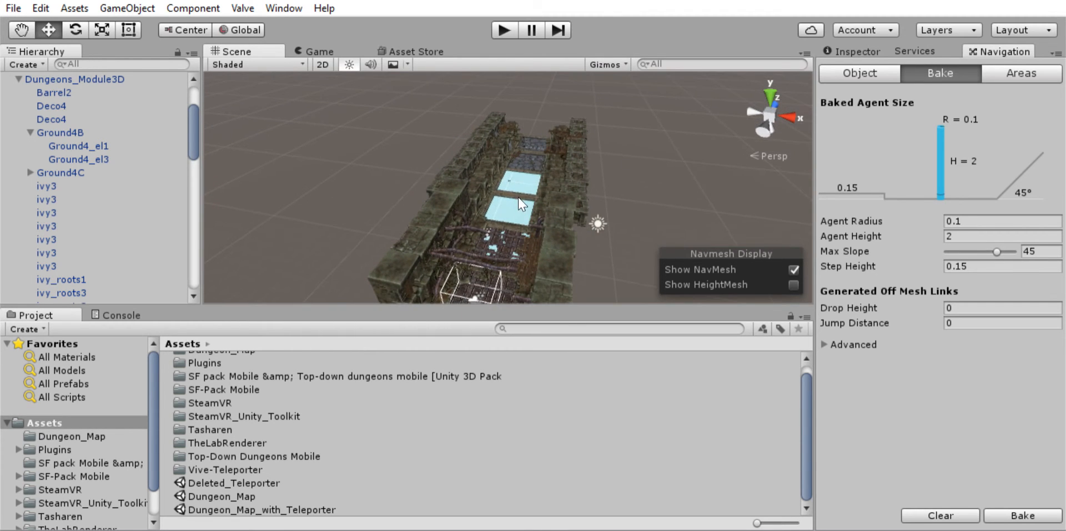
mouse_move(537, 191)
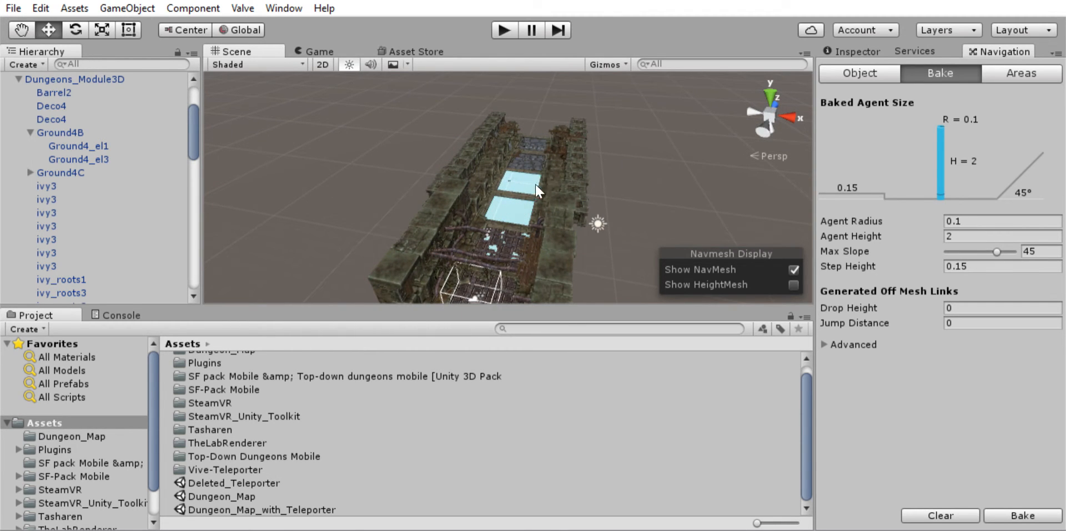
drag(537, 191, 513, 200)
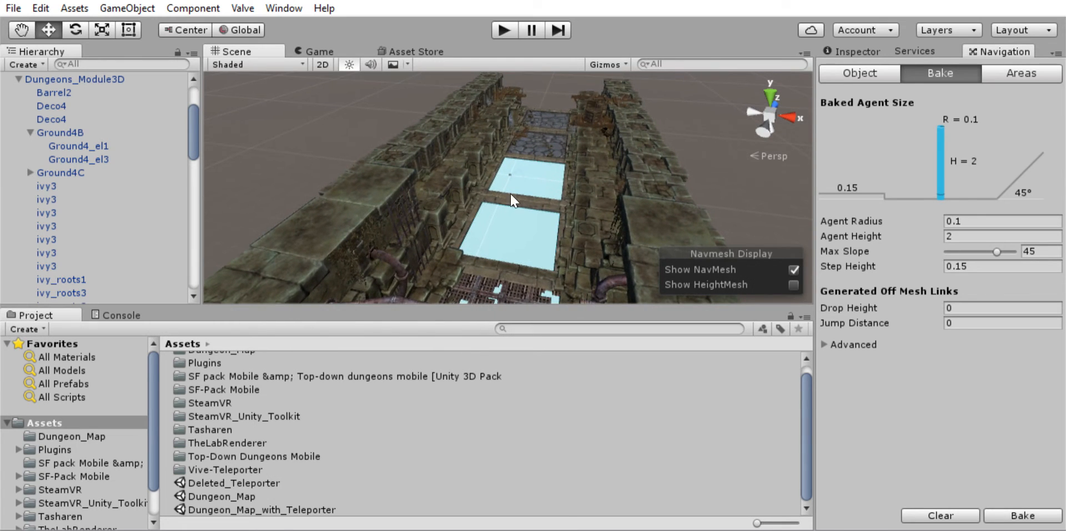
mouse_move(864, 37)
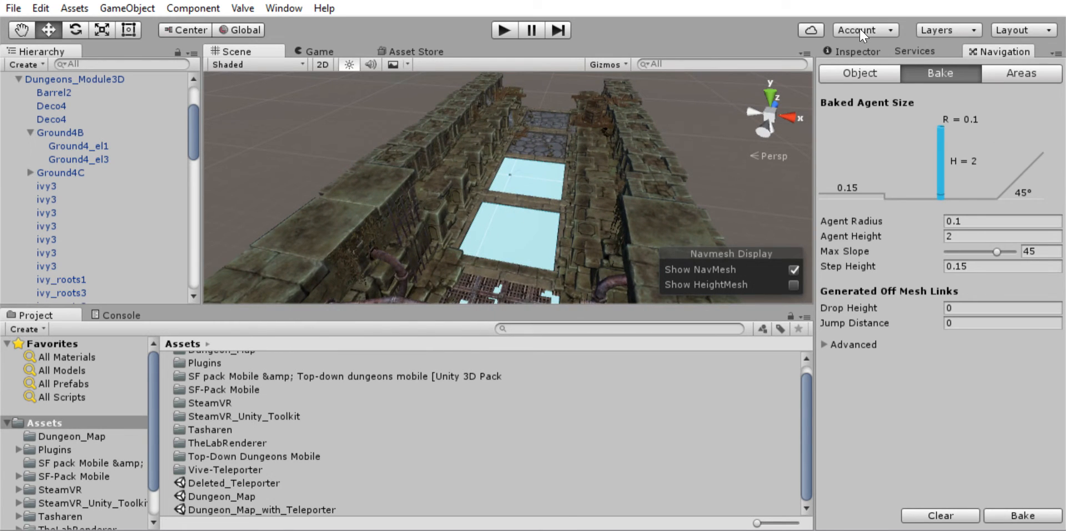
mouse_move(497, 226)
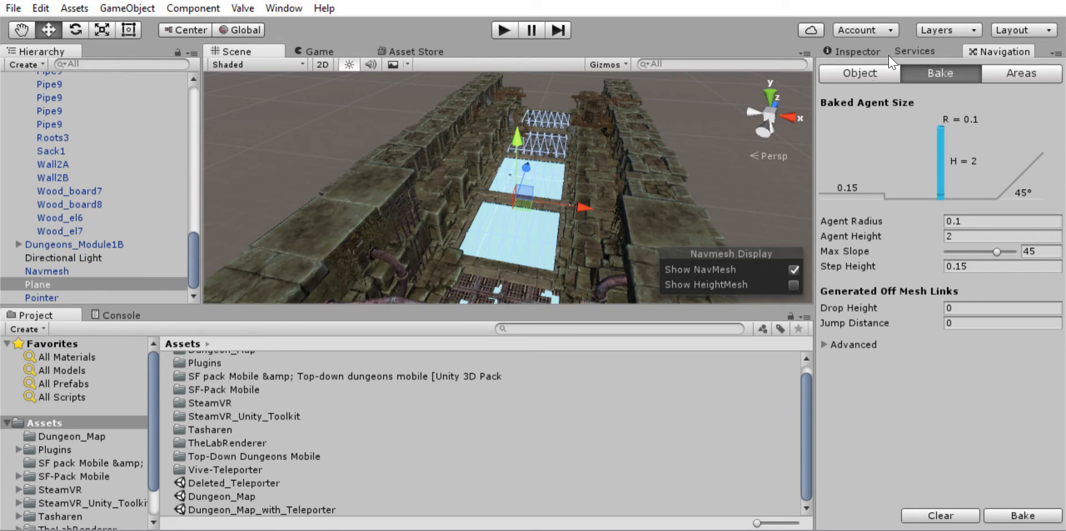
Uncheck the Plane's Mesh Renderer in the Inspector
click(852, 52)
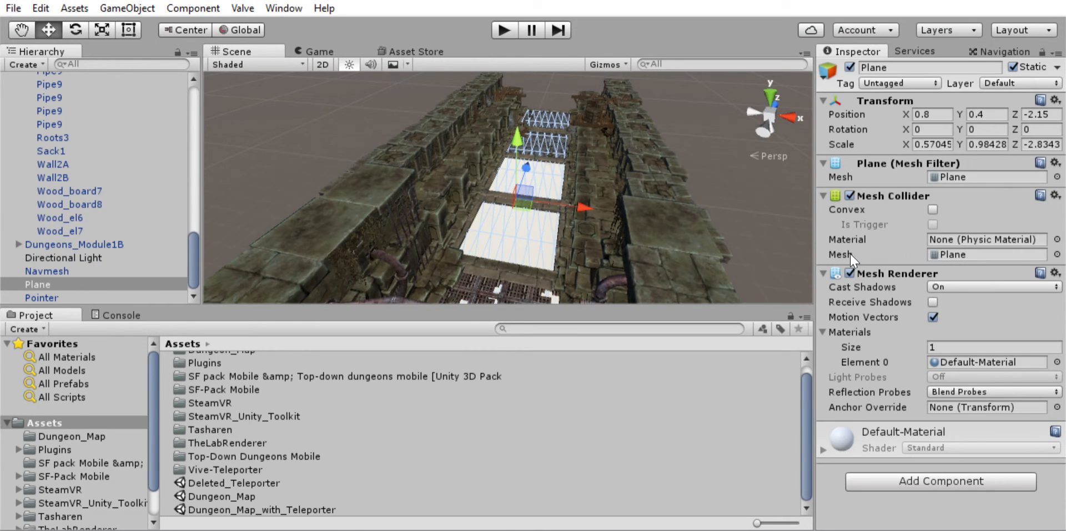
mouse_move(852, 263)
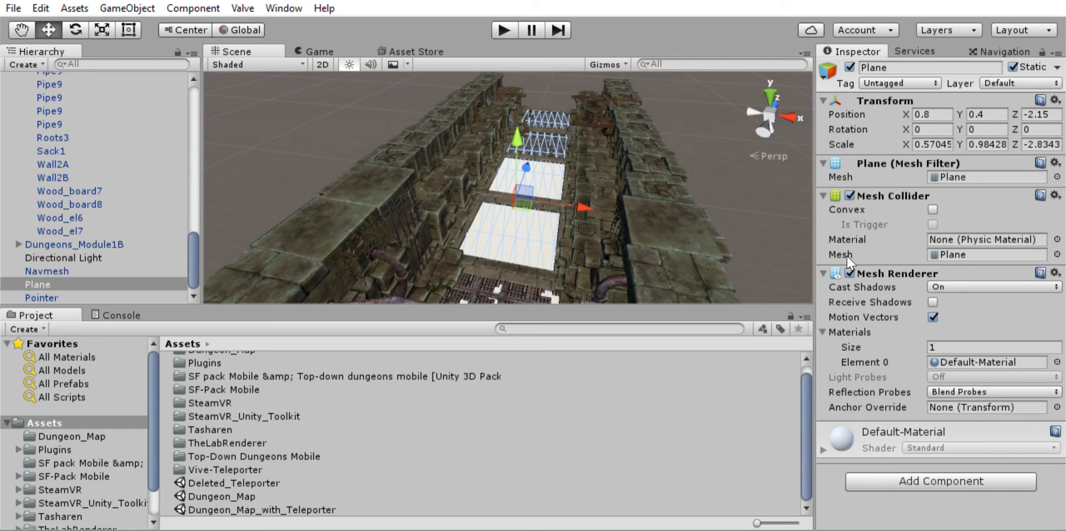
click(851, 273)
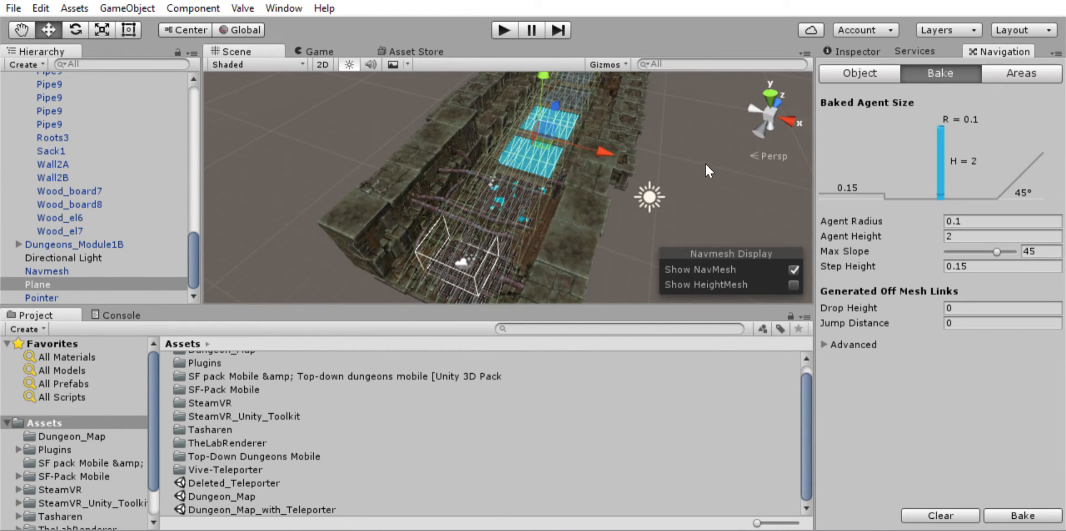
mouse_move(673, 170)
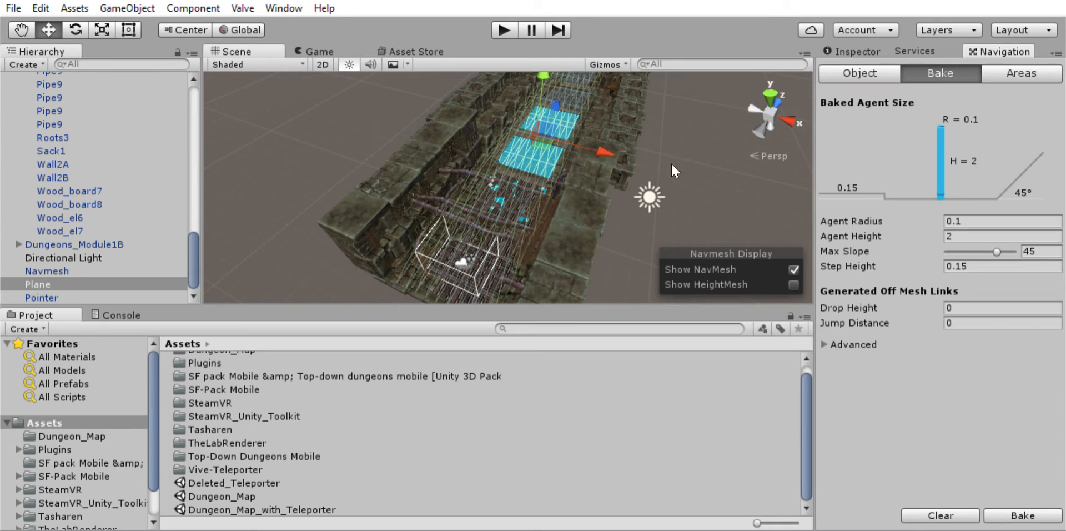
mouse_move(670, 146)
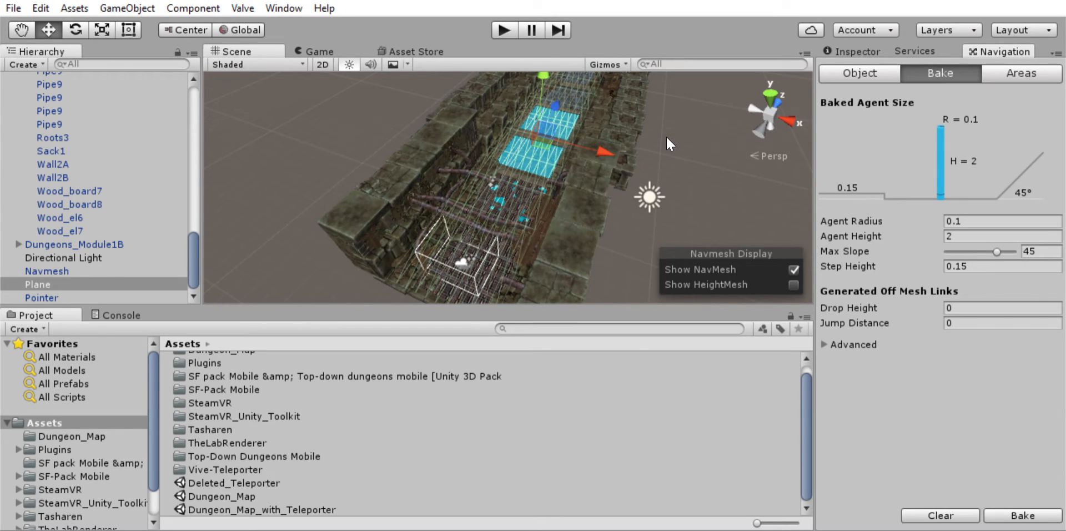
mouse_move(736, 270)
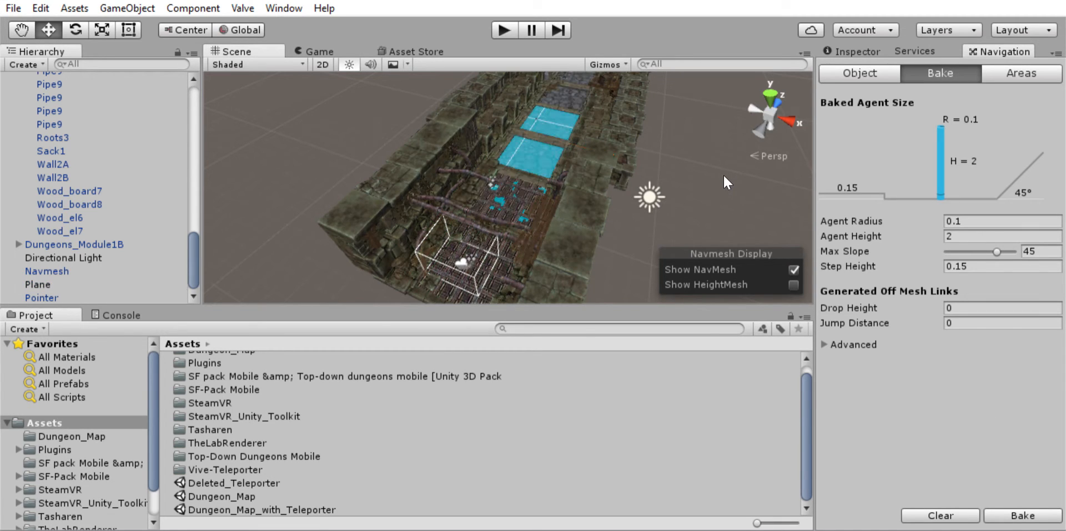
mouse_move(376, 426)
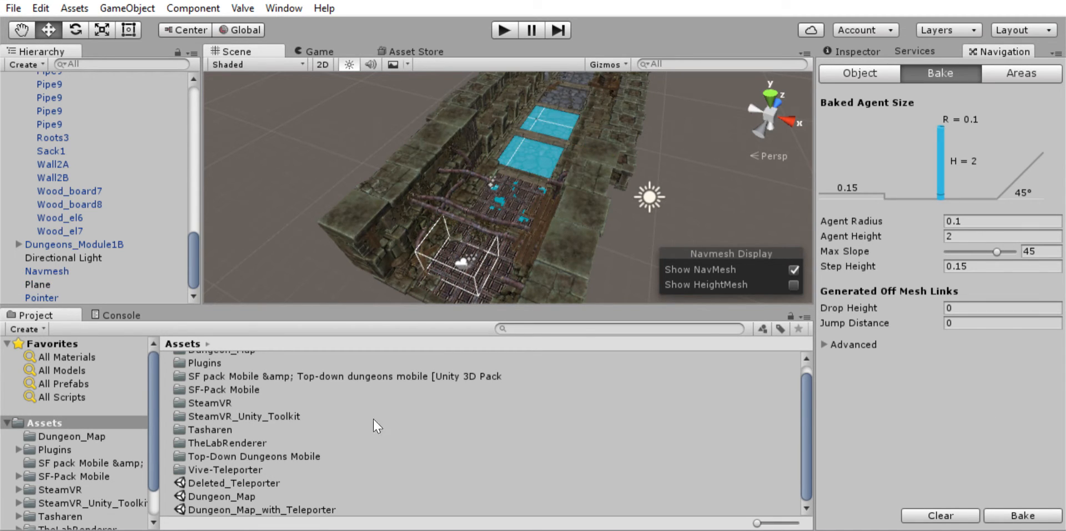
mouse_move(363, 171)
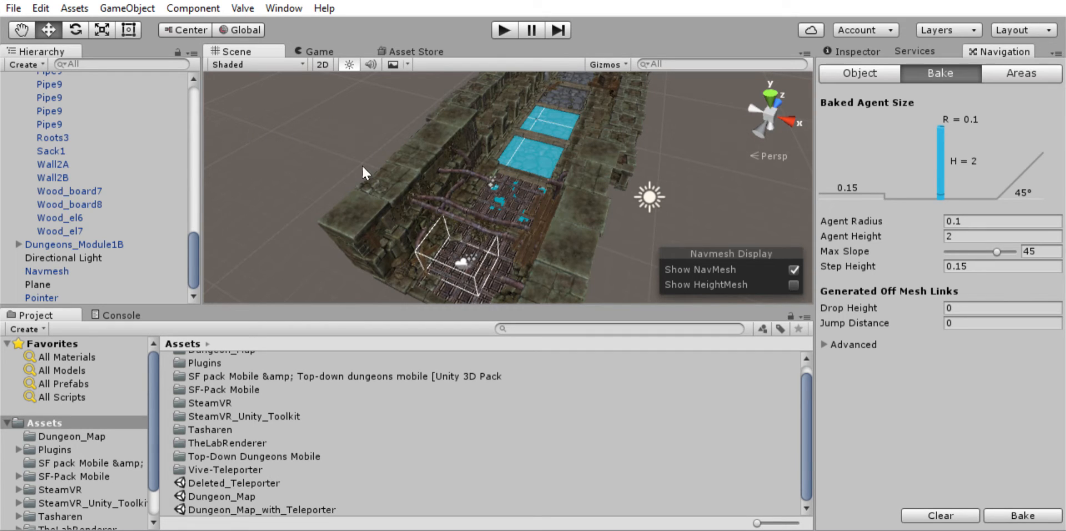
mouse_move(176, 231)
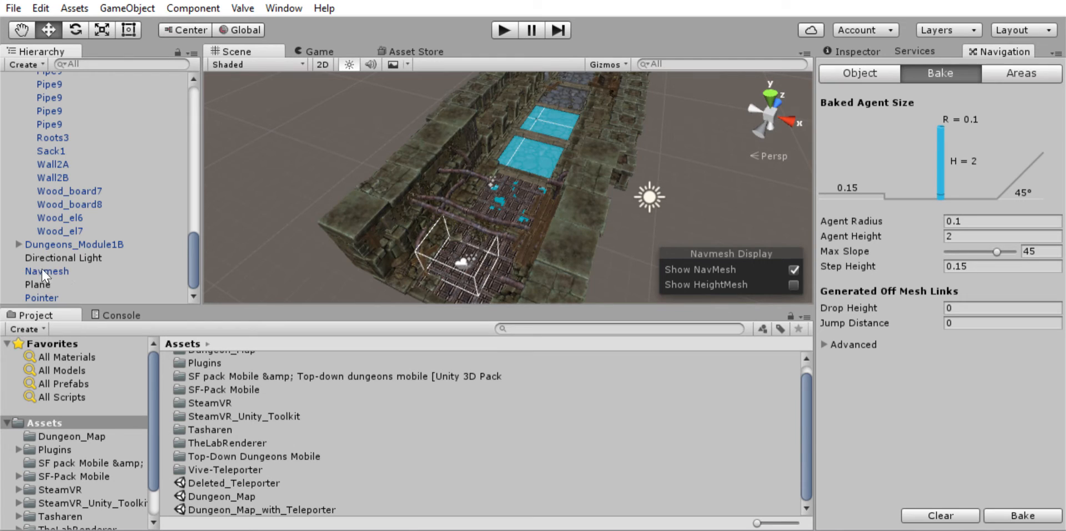
Run Update Navmesh Data on the Navmesh object's Vive Nav Mesh script
click(47, 270)
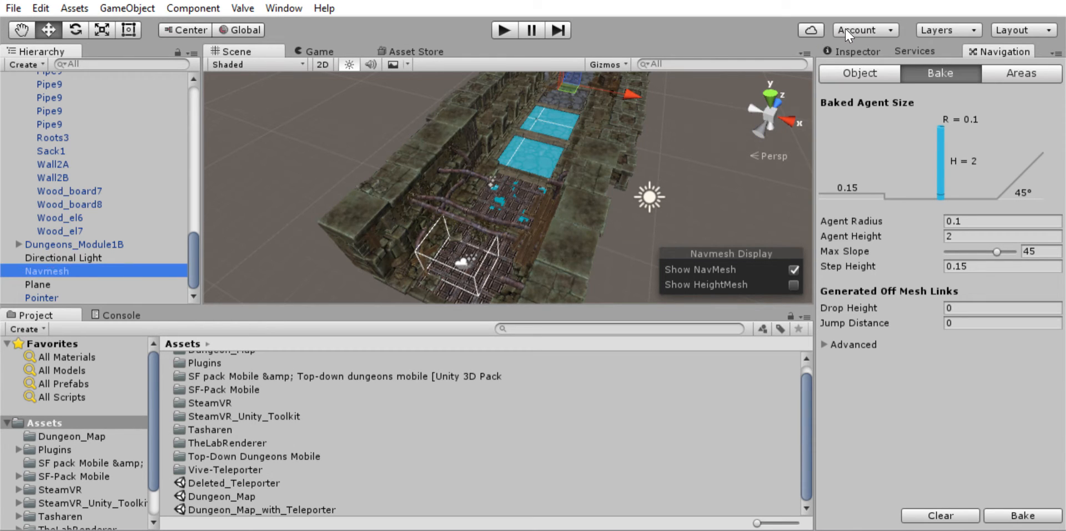
click(851, 51)
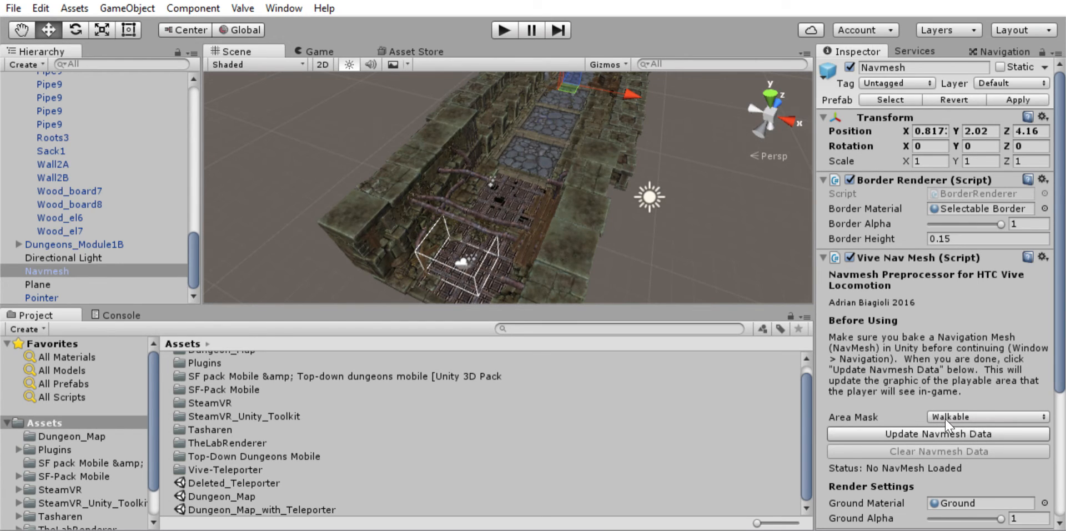
click(937, 433)
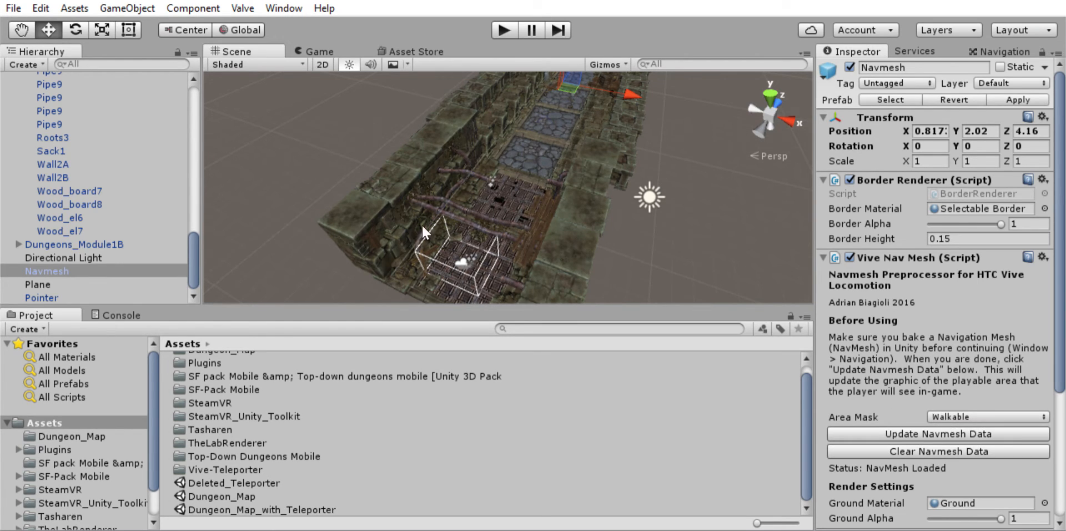
drag(421, 231, 564, 292)
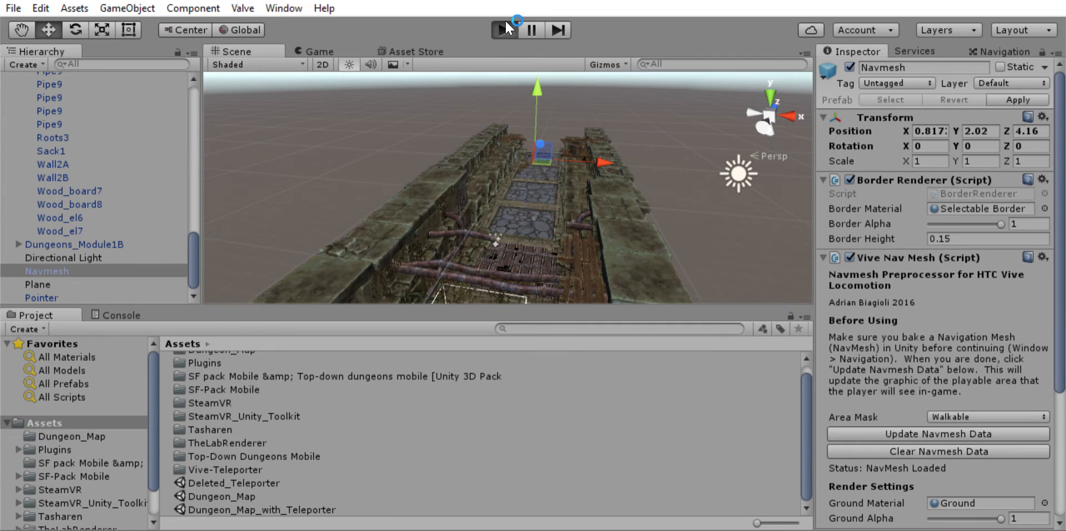
Enter Play mode to view the dungeon first-person in the Game view
click(505, 30)
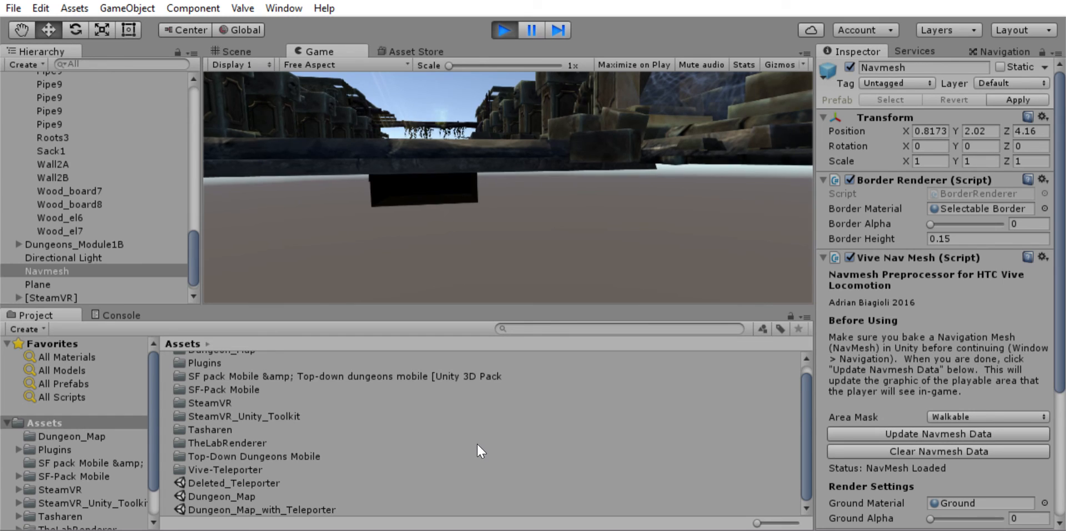
mouse_move(442, 452)
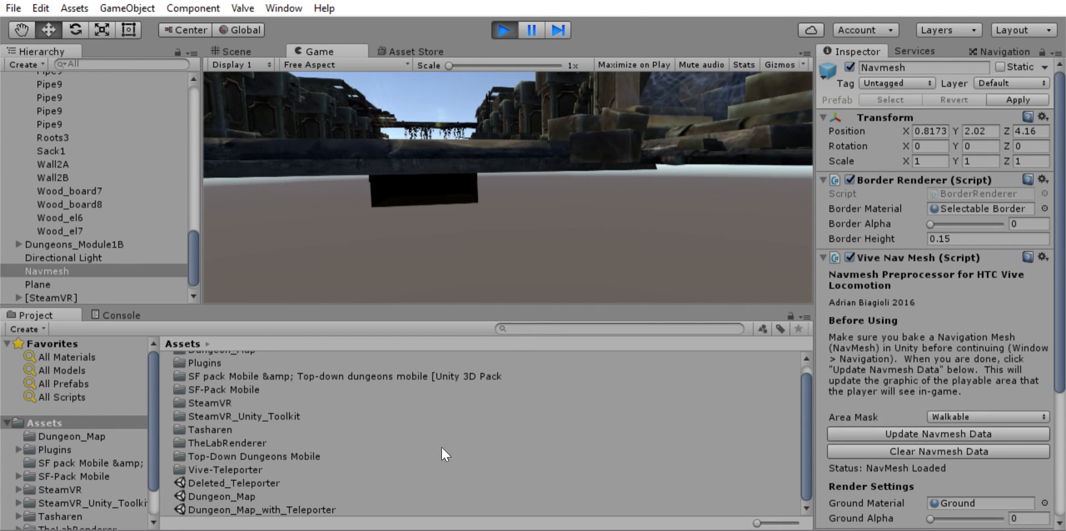